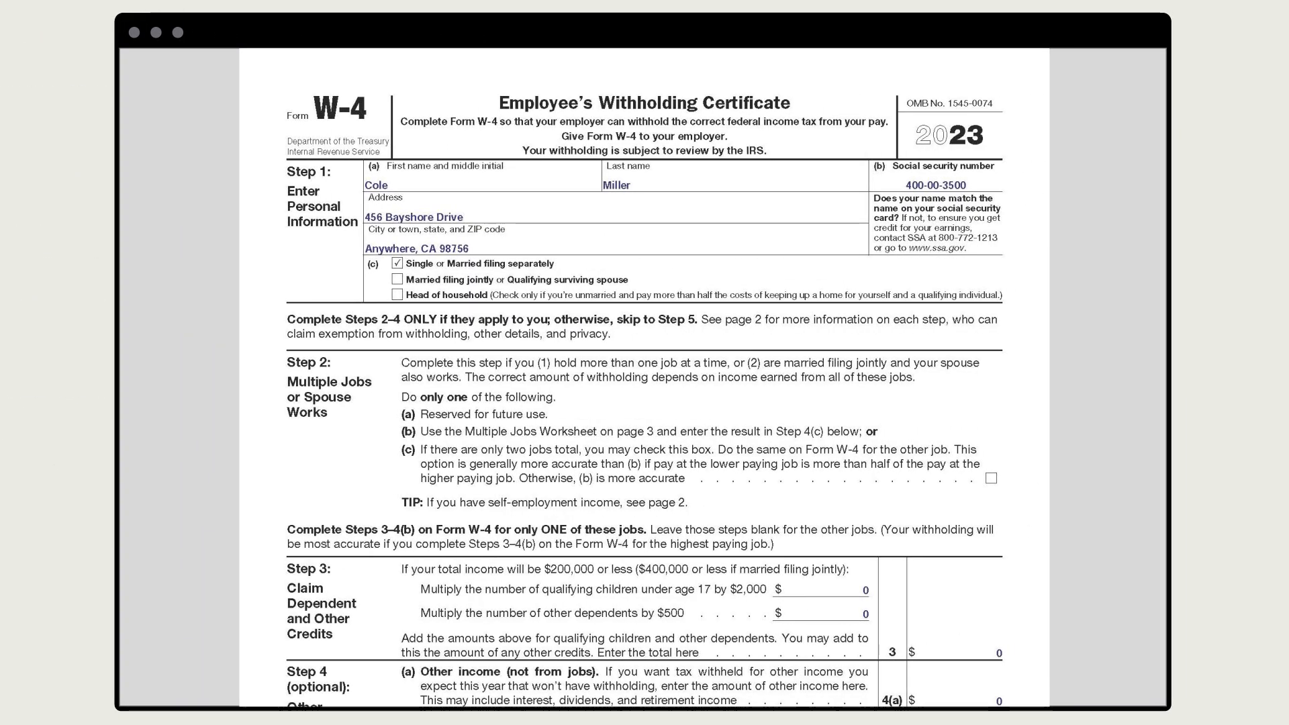
Step: Open the Employee Center from the Employees menu
{"action": "scroll", "scroll_direction": "up", "scroll_amount": 3}
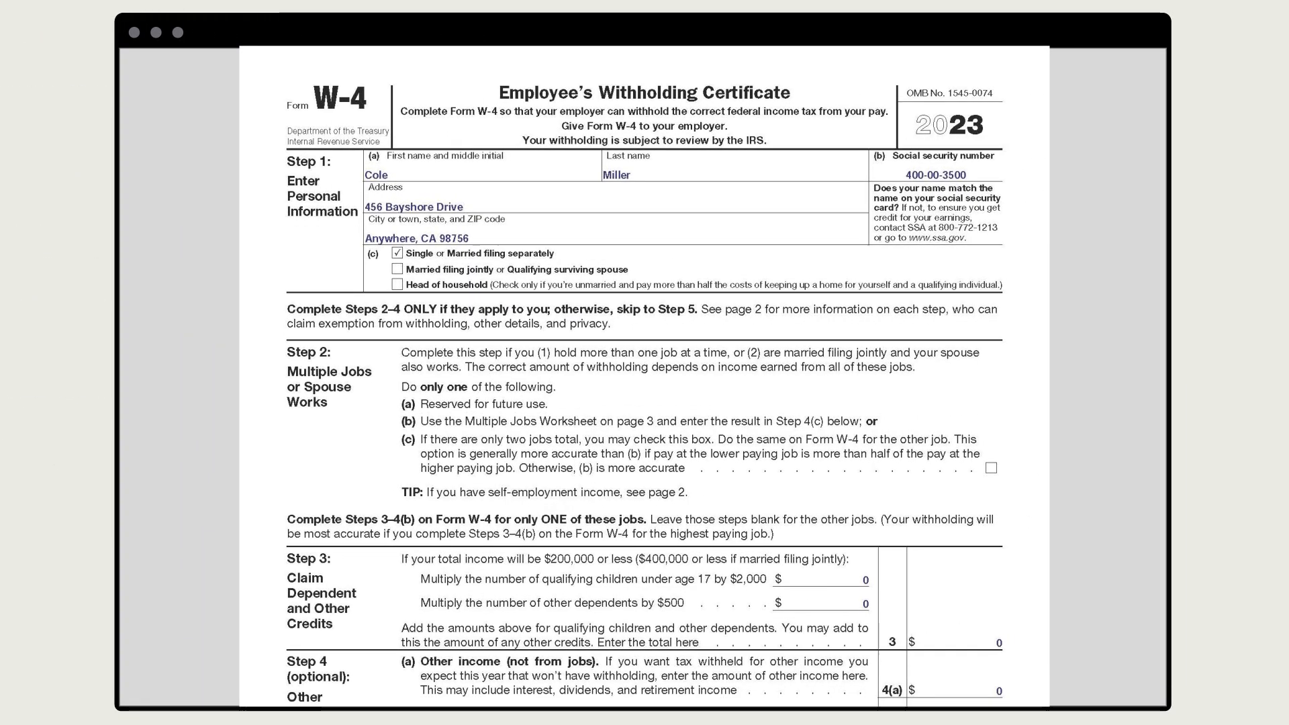
{"action": "scroll", "scroll_direction": "down", "scroll_amount": 3}
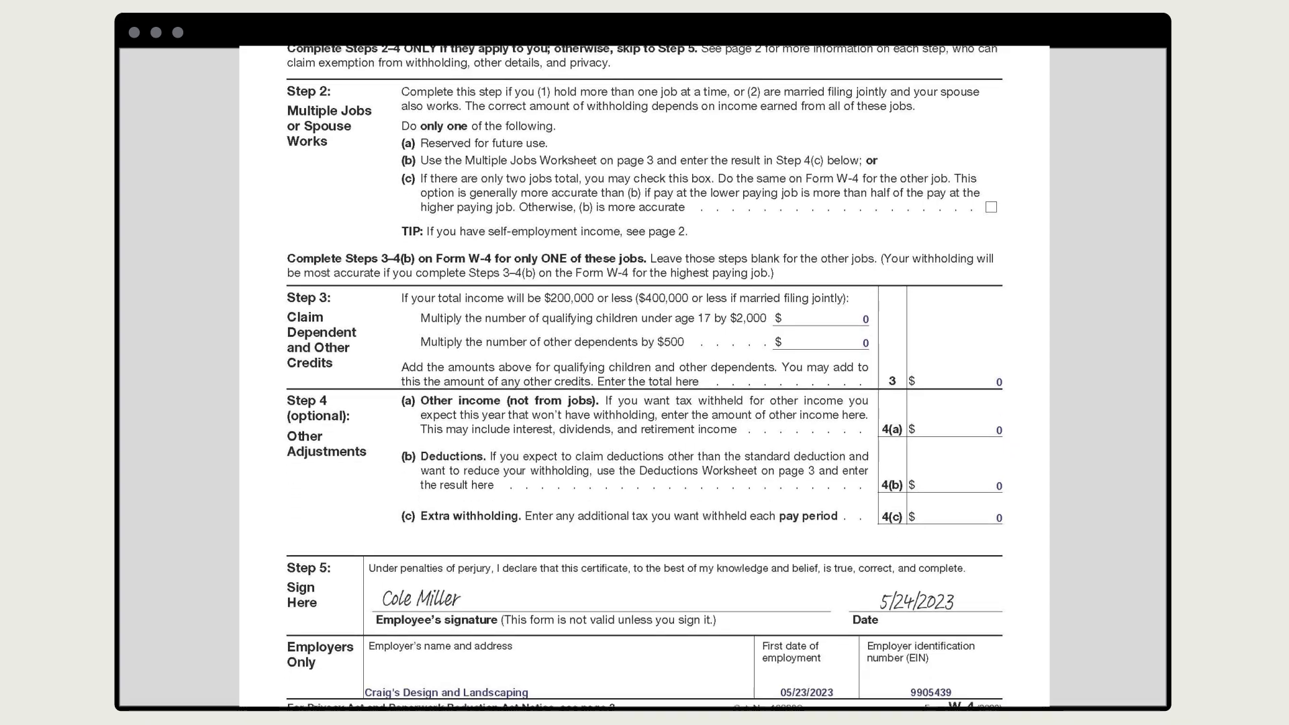
{"action": "scroll", "scroll_direction": "down", "scroll_amount": 3}
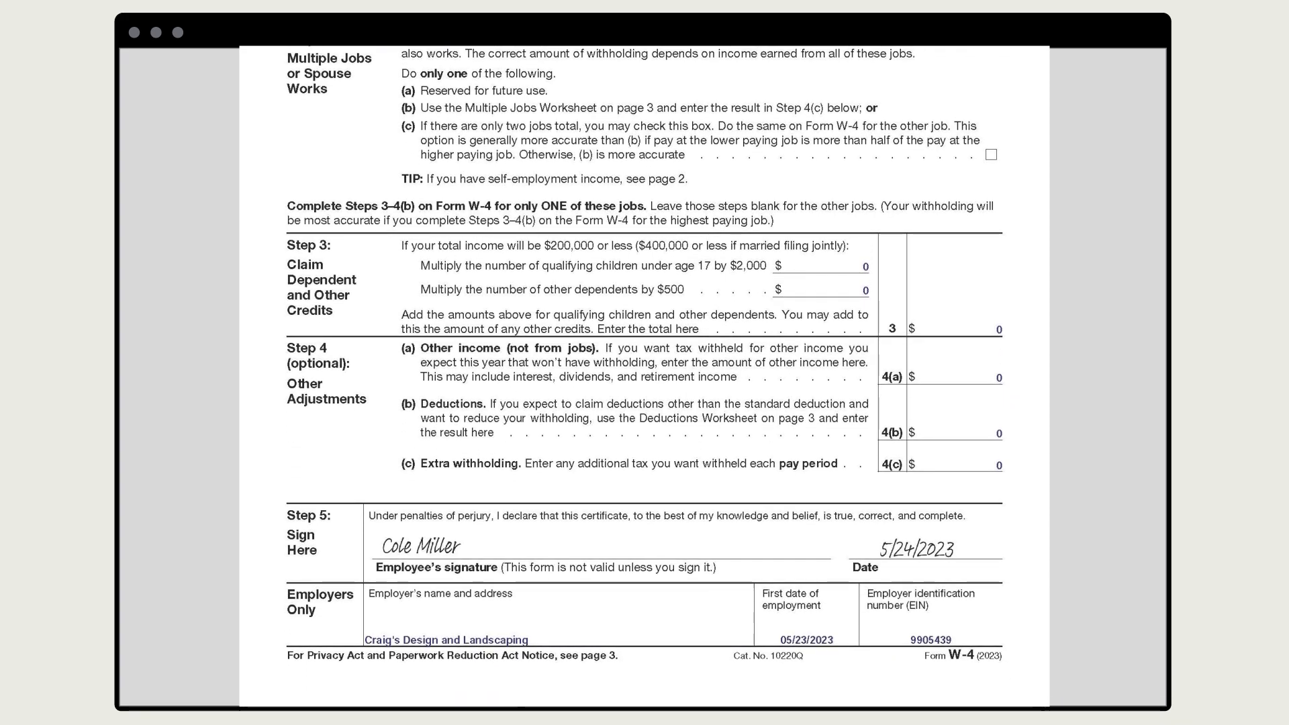
{"action": "scroll", "scroll_direction": "up", "scroll_amount": 3}
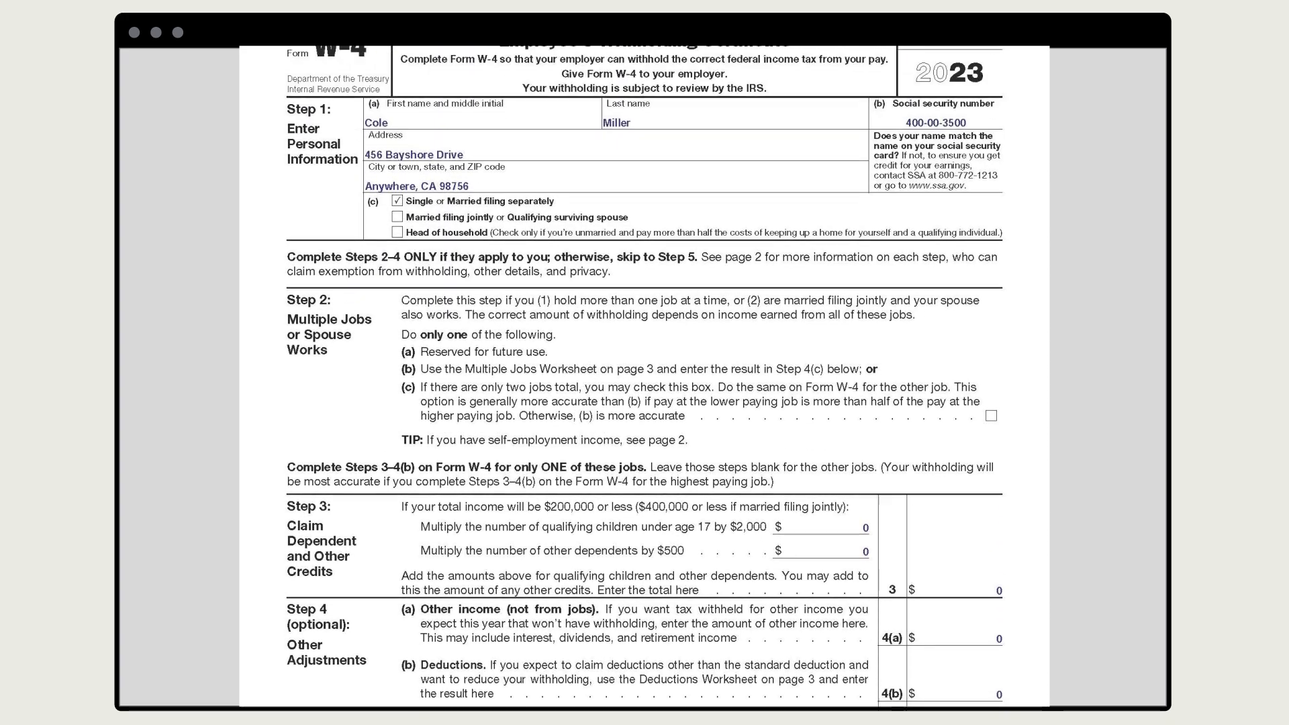
{"action": "scroll", "scroll_direction": "up", "scroll_amount": 3}
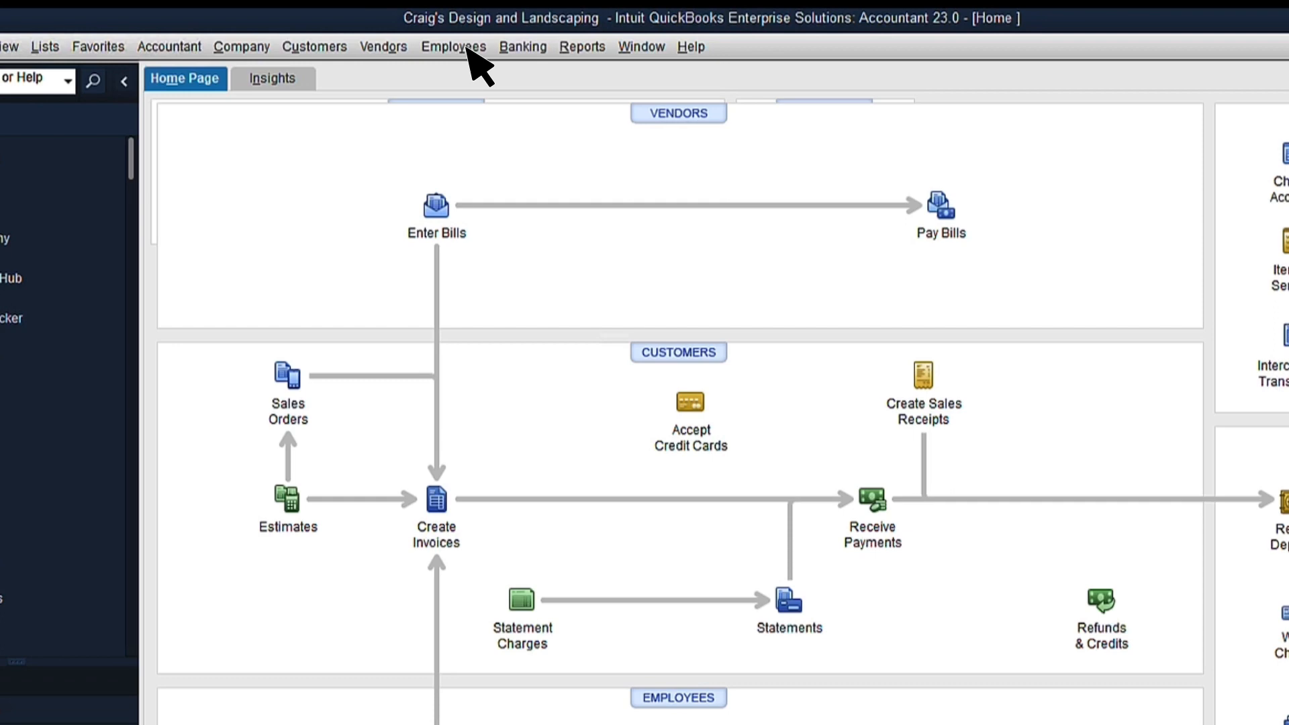
{"action": "left_click", "coordinate": [453, 46]}
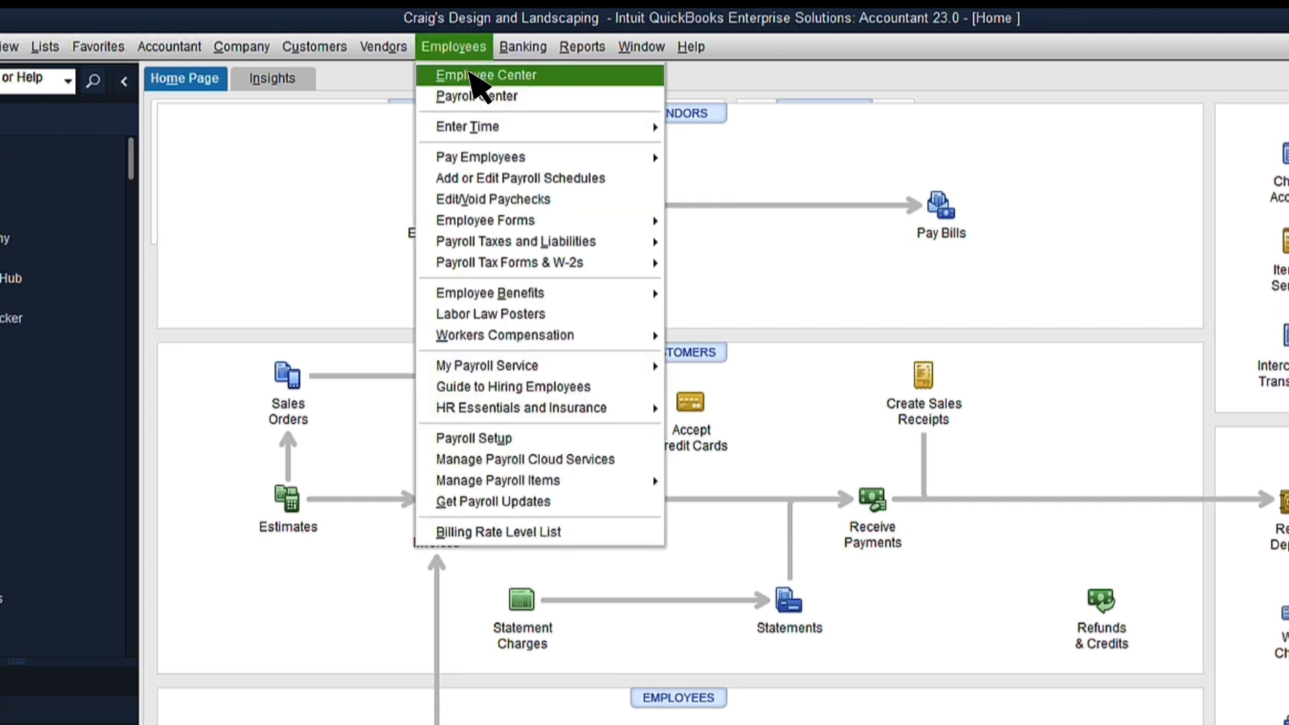
{"action": "left_click", "coordinate": [486, 74]}
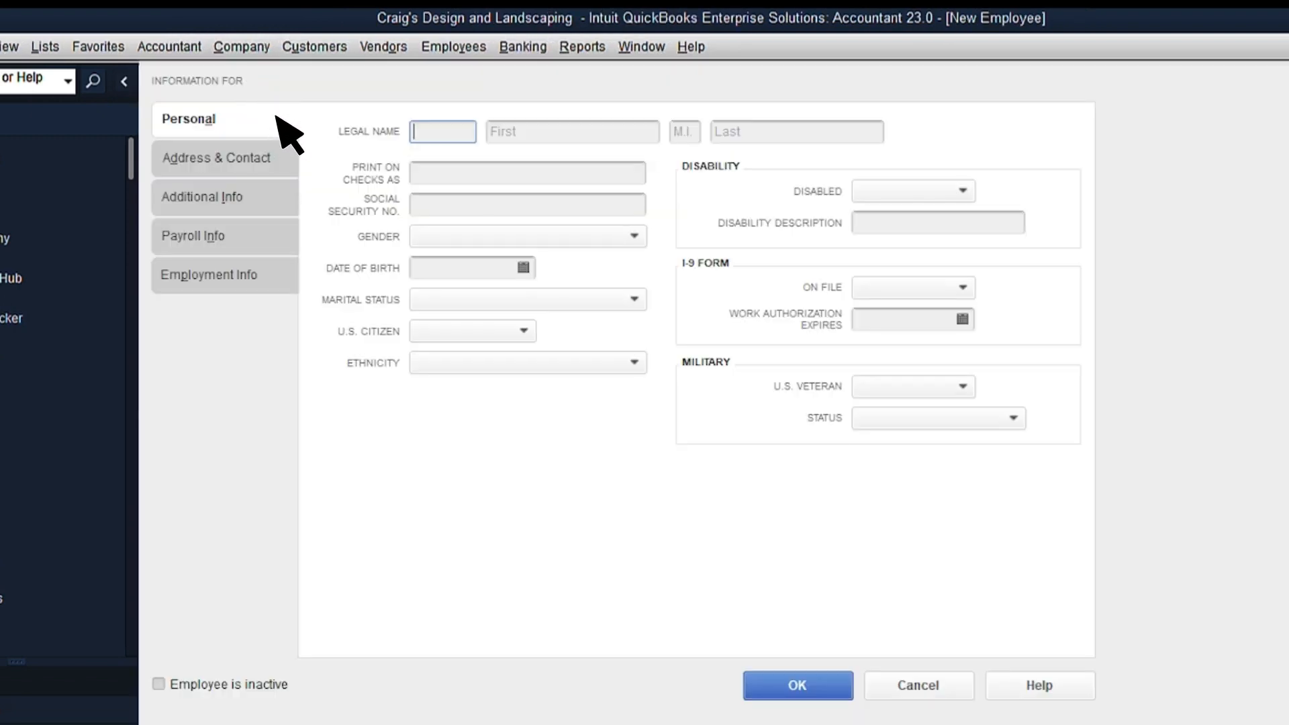
{"action": "mouse_move", "coordinate": [288, 288]}
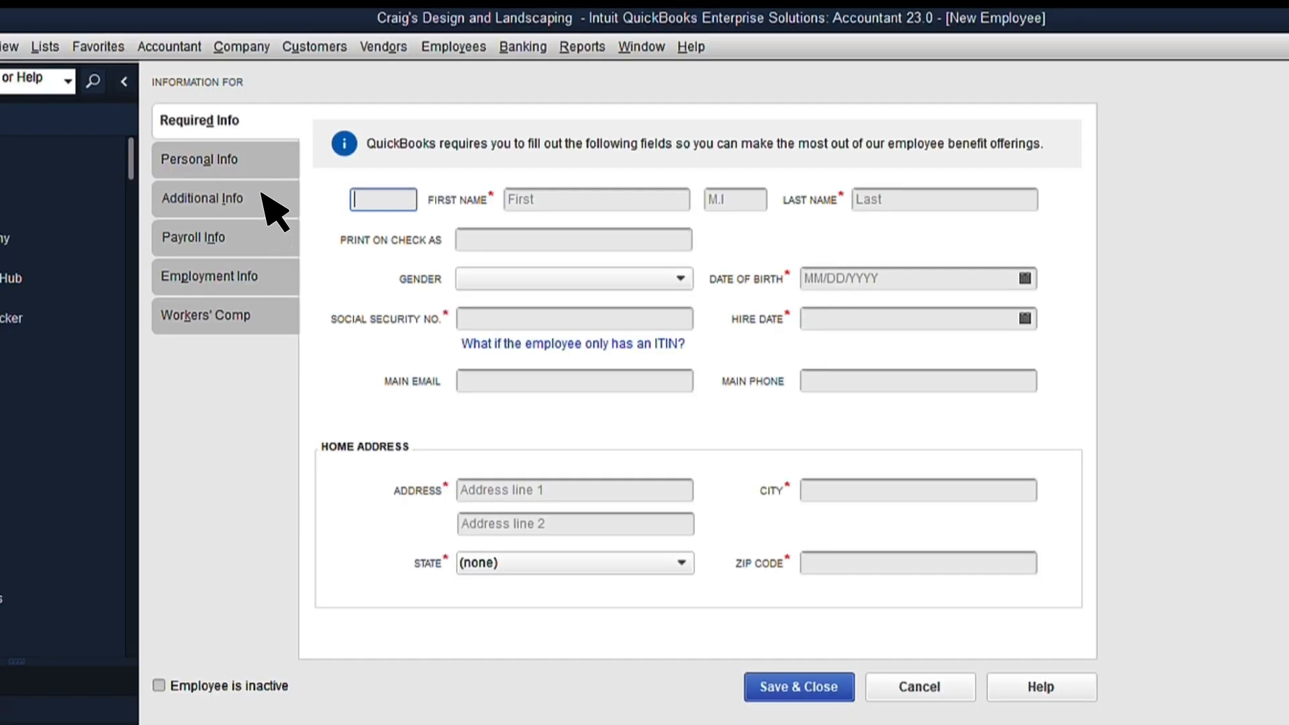
{"action": "mouse_move", "coordinate": [256, 132]}
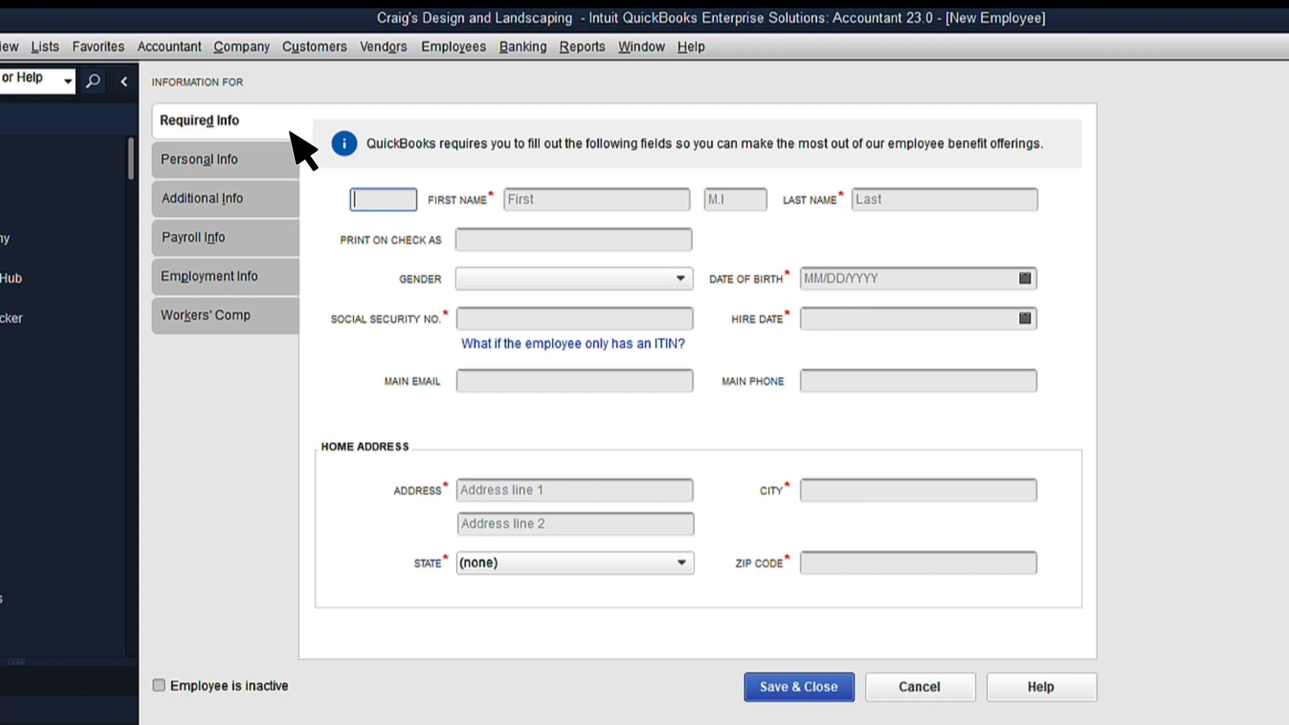
{"action": "mouse_move", "coordinate": [857, 224]}
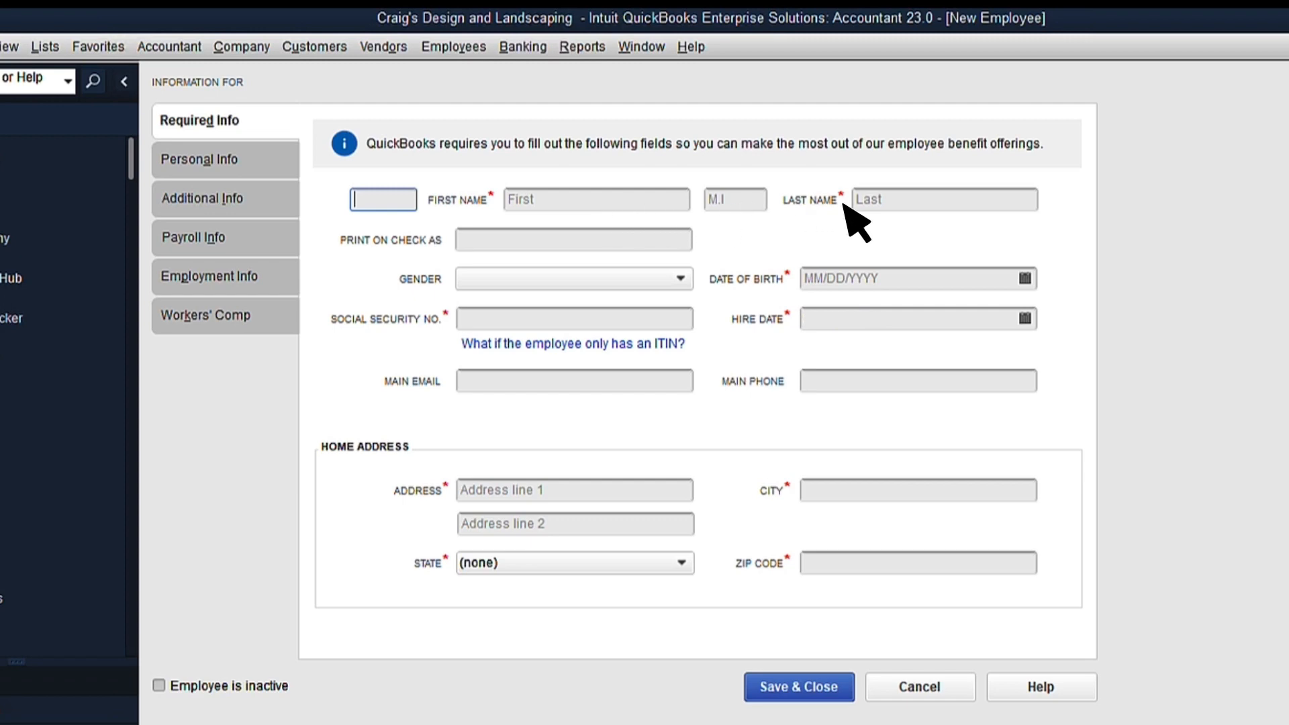
{"action": "mouse_move", "coordinate": [806, 335]}
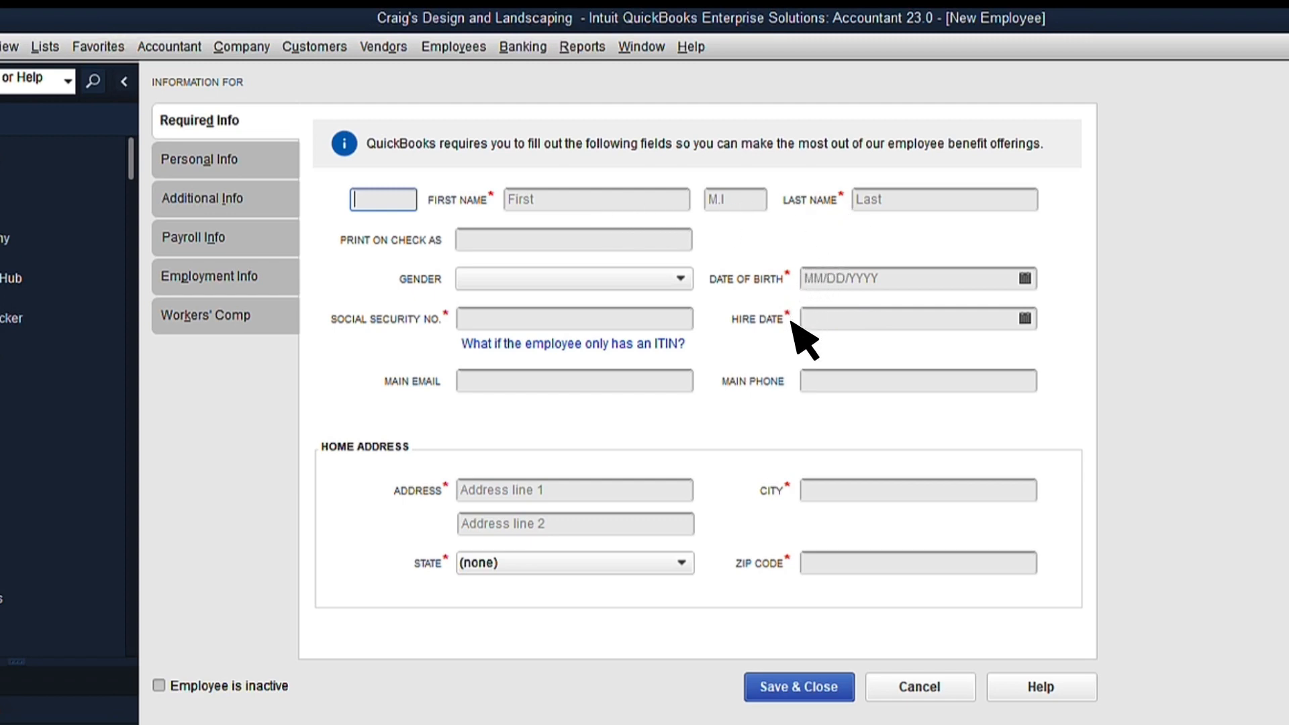
{"action": "mouse_move", "coordinate": [539, 230]}
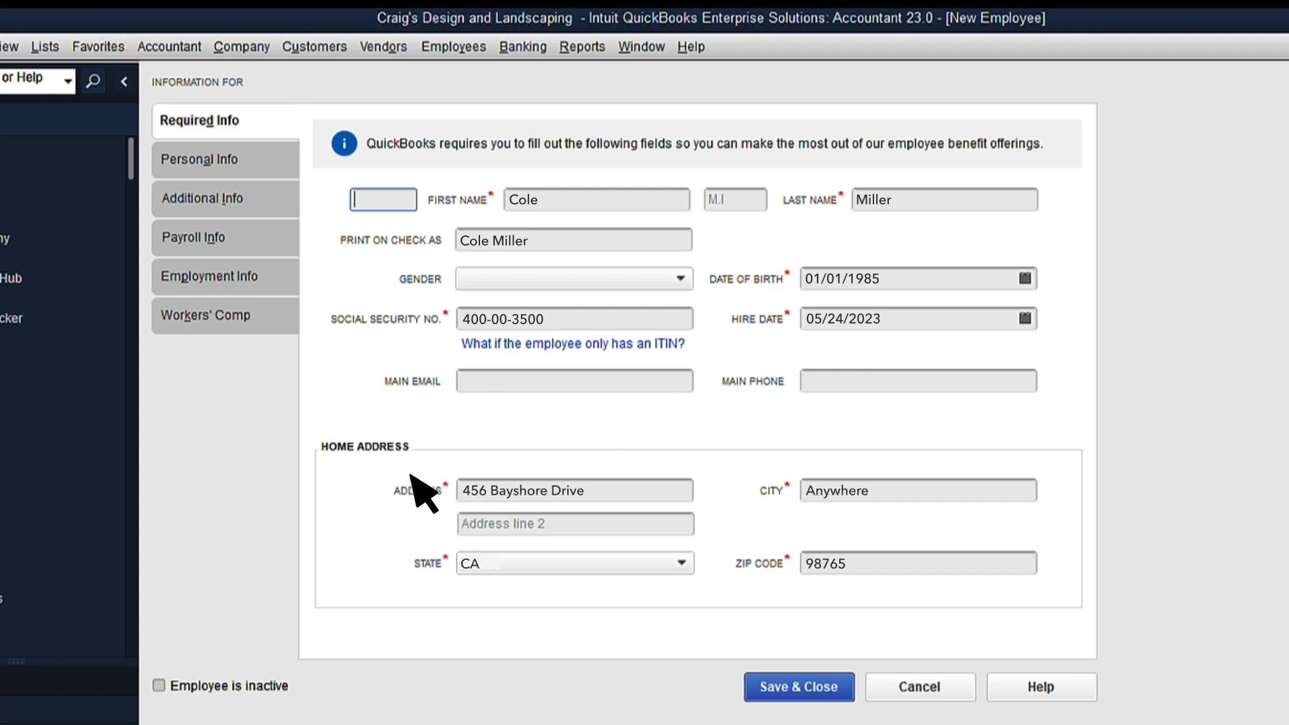
Step: On Personal Info, set marital status to Single and U.S. Citizen to Yes
{"action": "left_click", "coordinate": [199, 159]}
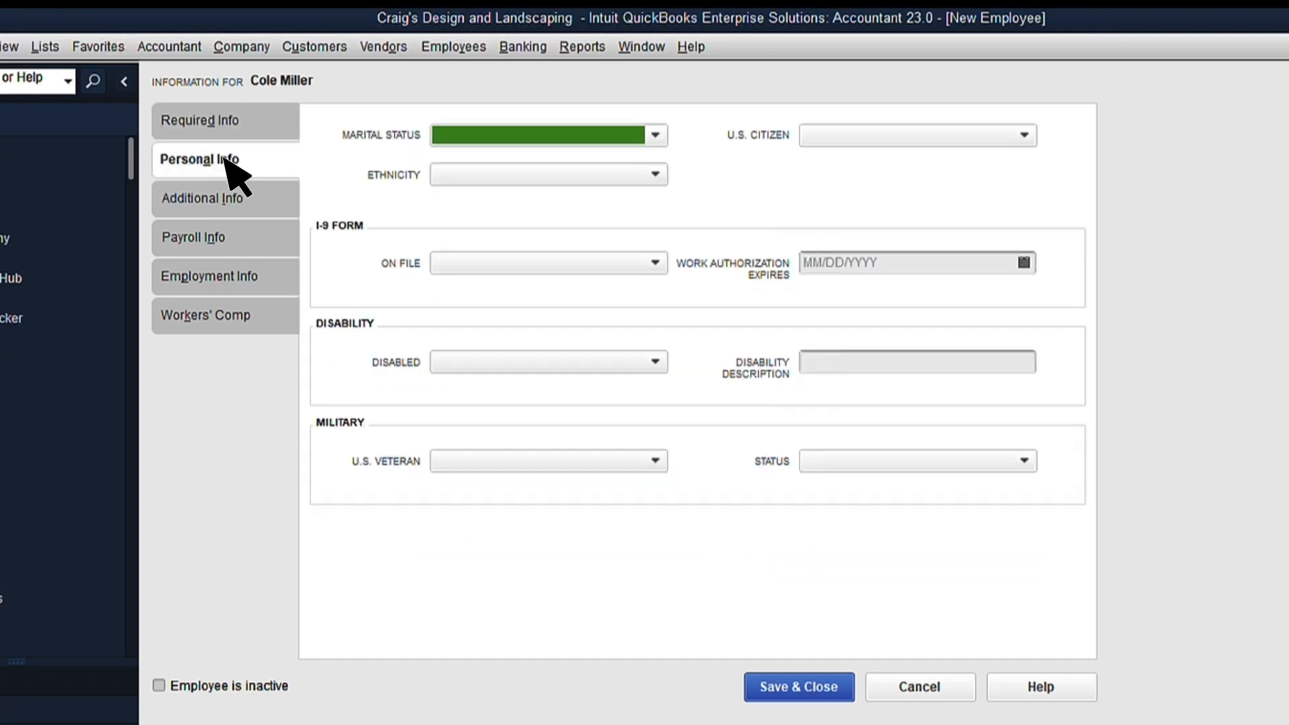
{"action": "left_click", "coordinate": [653, 135]}
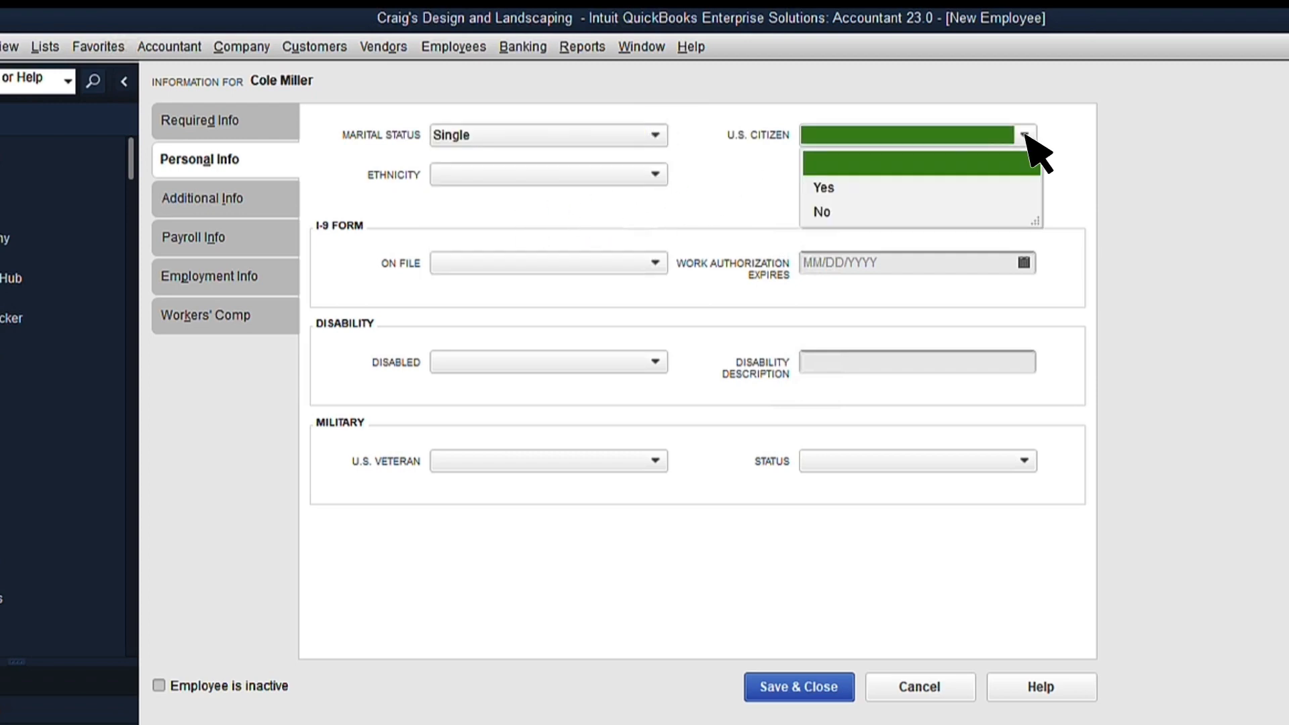
{"action": "left_click", "coordinate": [823, 188]}
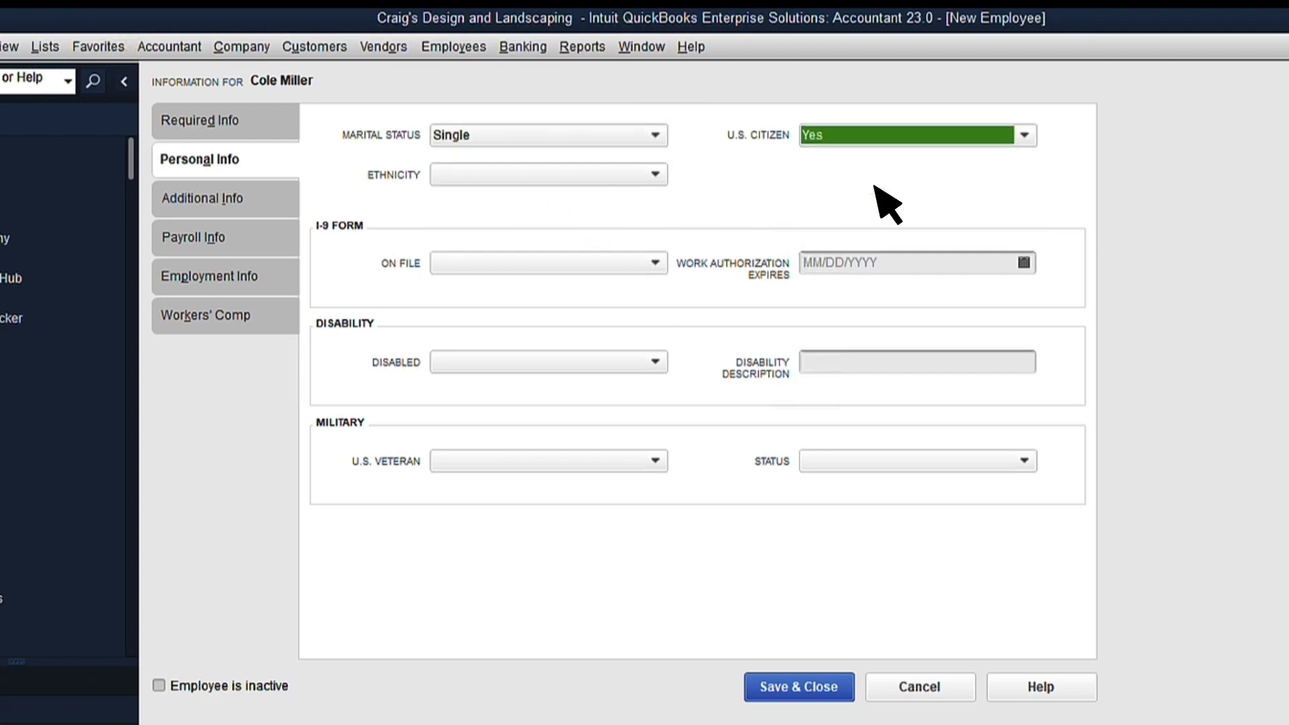
{"action": "mouse_move", "coordinate": [490, 207]}
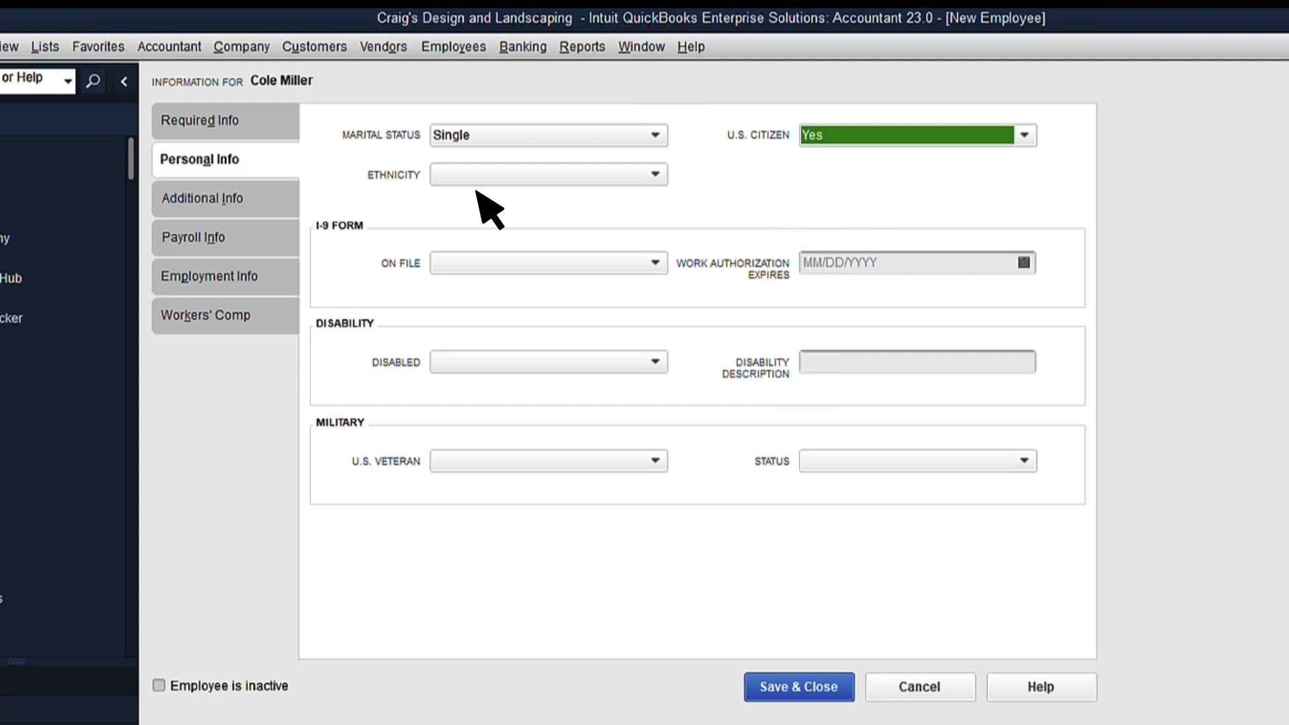
{"action": "left_click", "coordinate": [201, 198]}
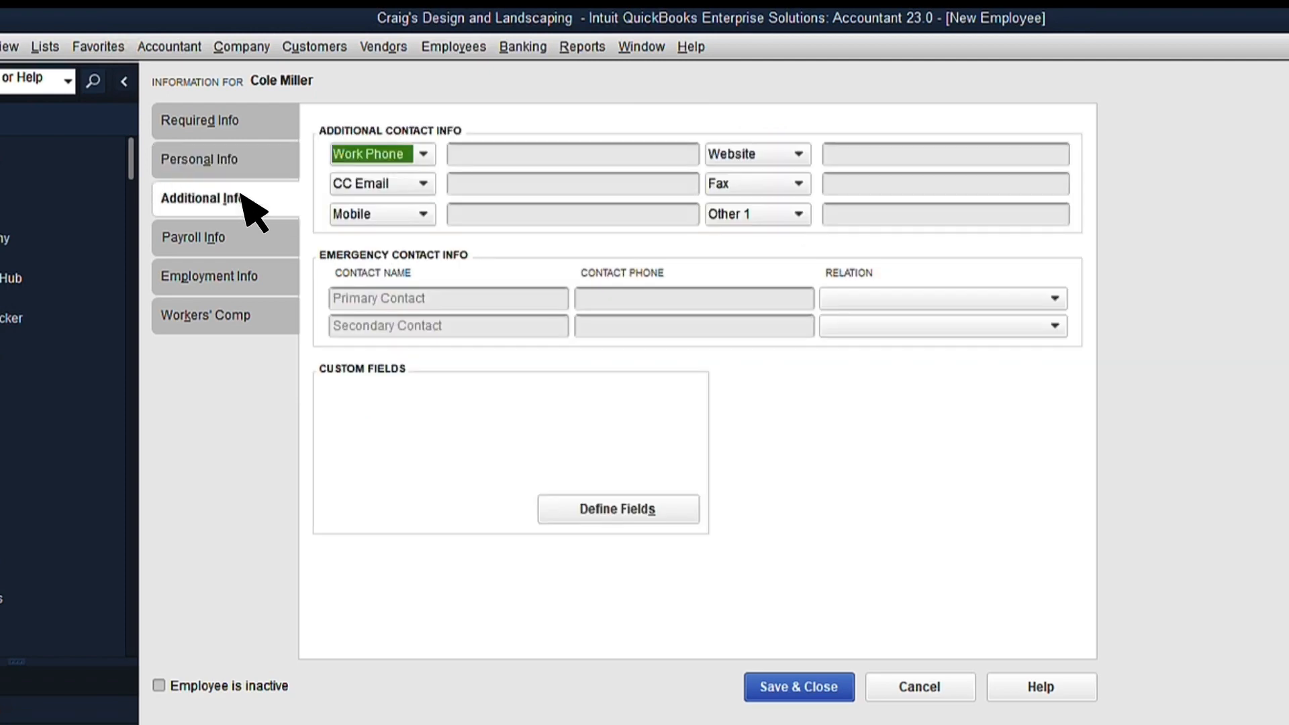
{"action": "type", "text": "(650) 555-1234"}
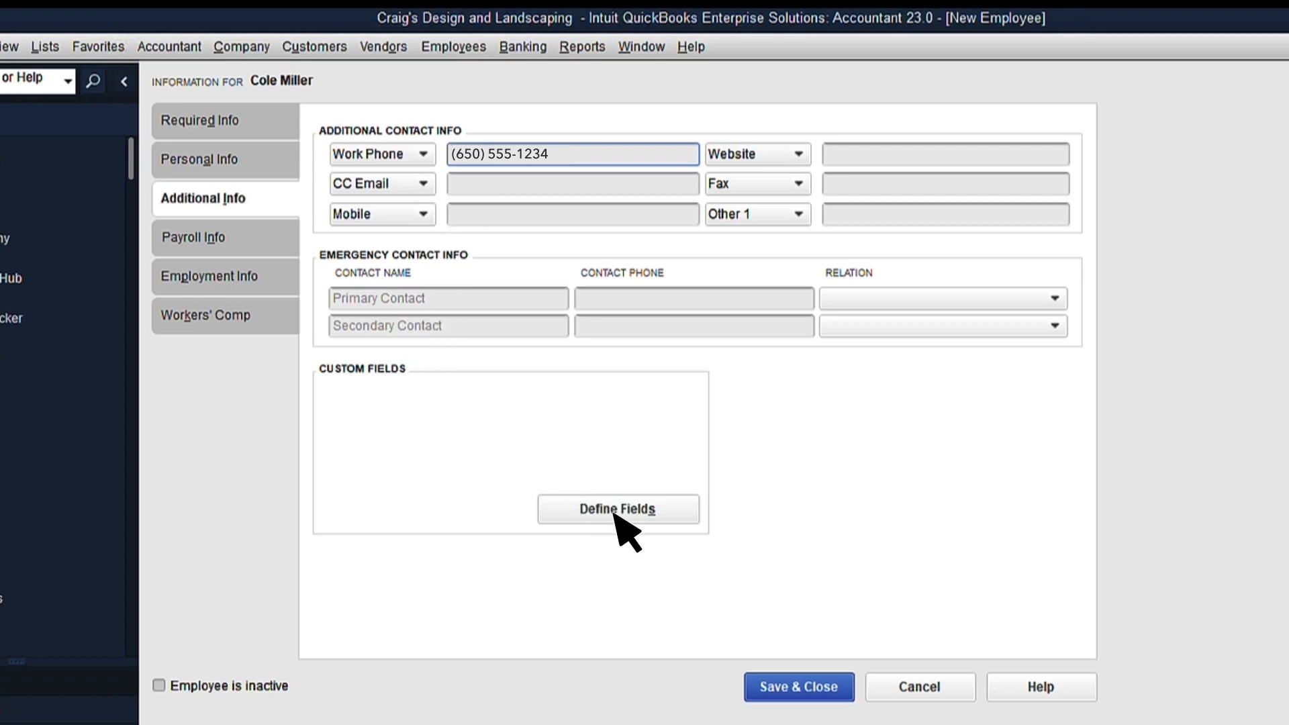
{"action": "mouse_move", "coordinate": [250, 251]}
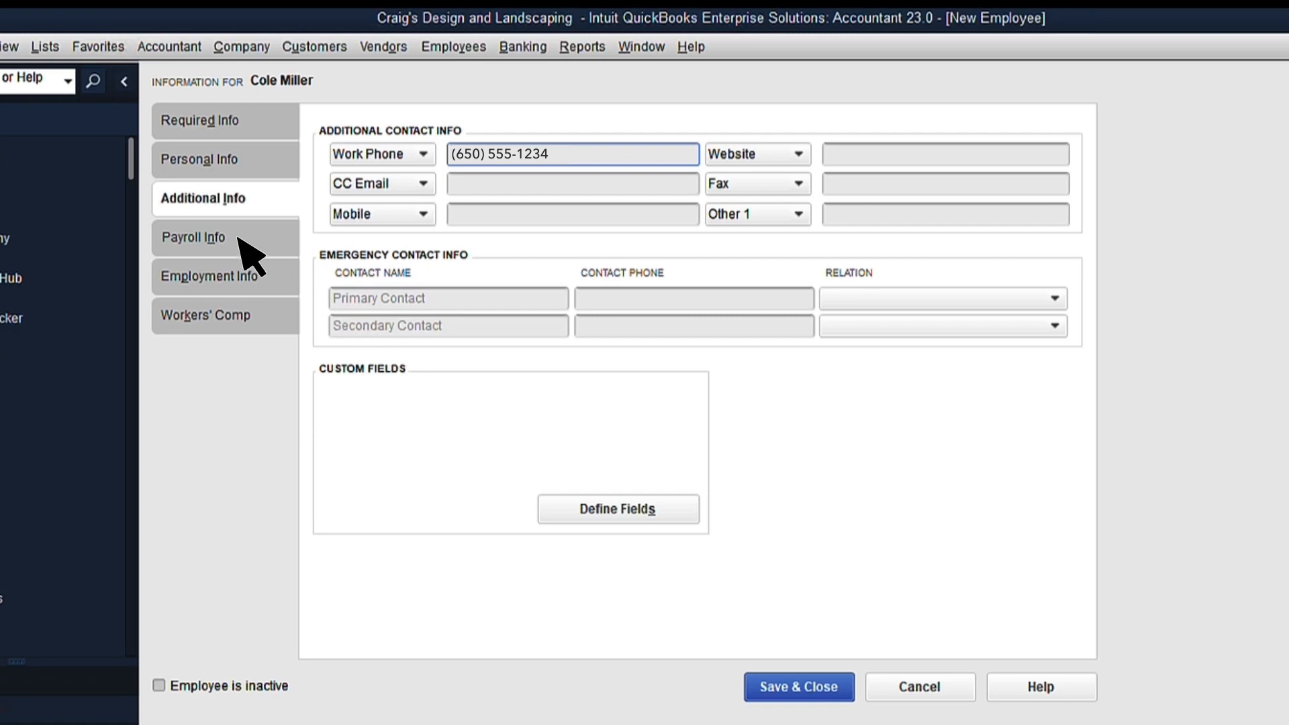
Step: Assign the Biweekly payroll schedule in Payroll Info
{"action": "left_click", "coordinate": [193, 237]}
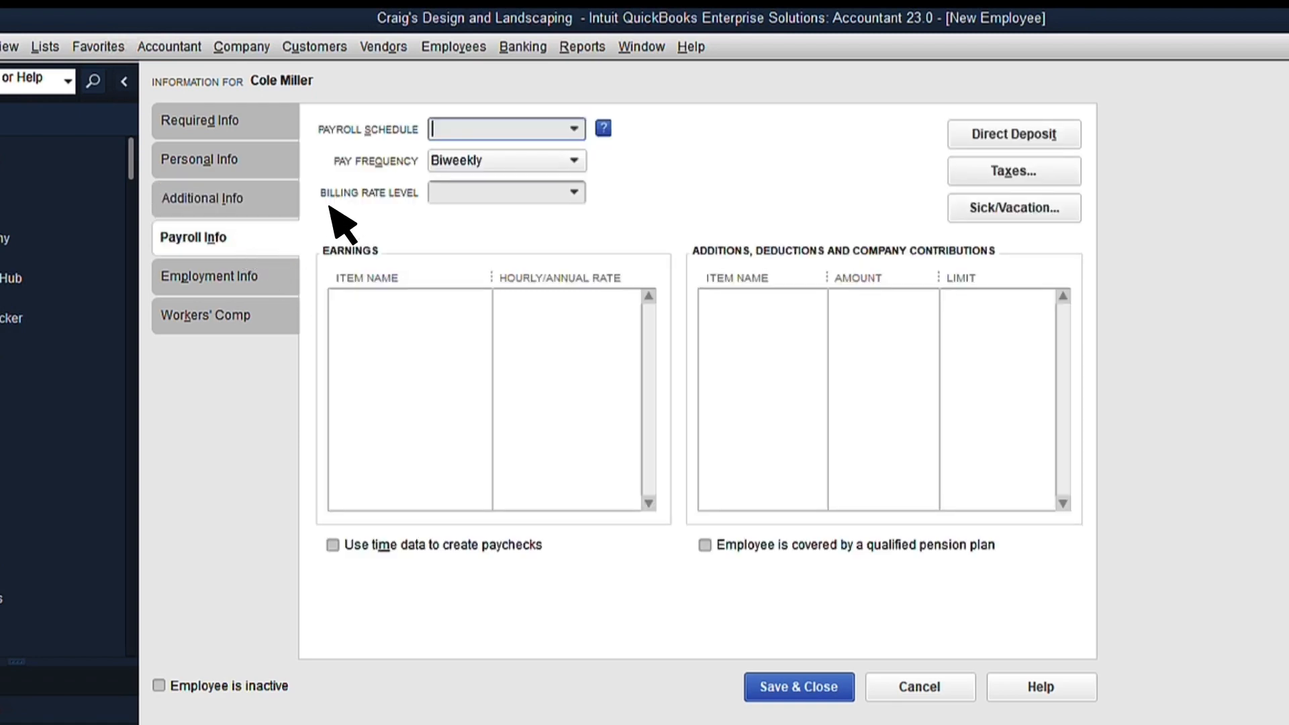
{"action": "left_click", "coordinate": [573, 128]}
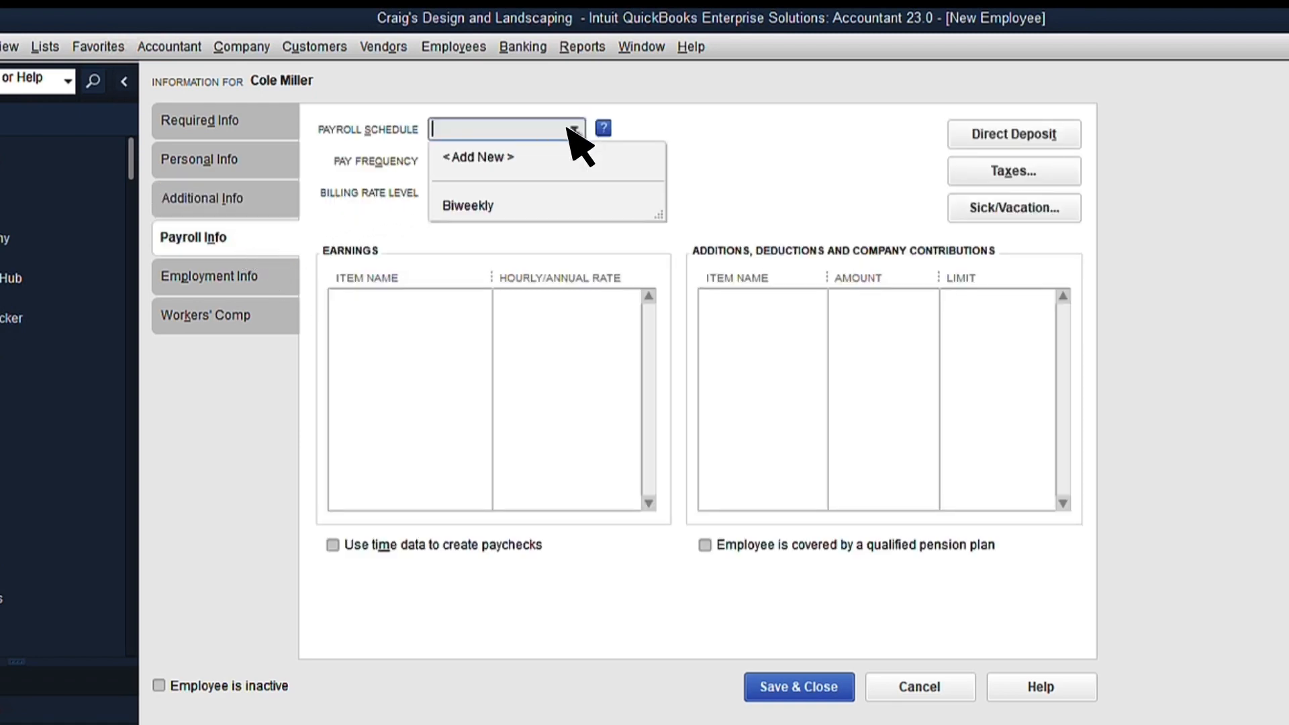
{"action": "left_click", "coordinate": [467, 206]}
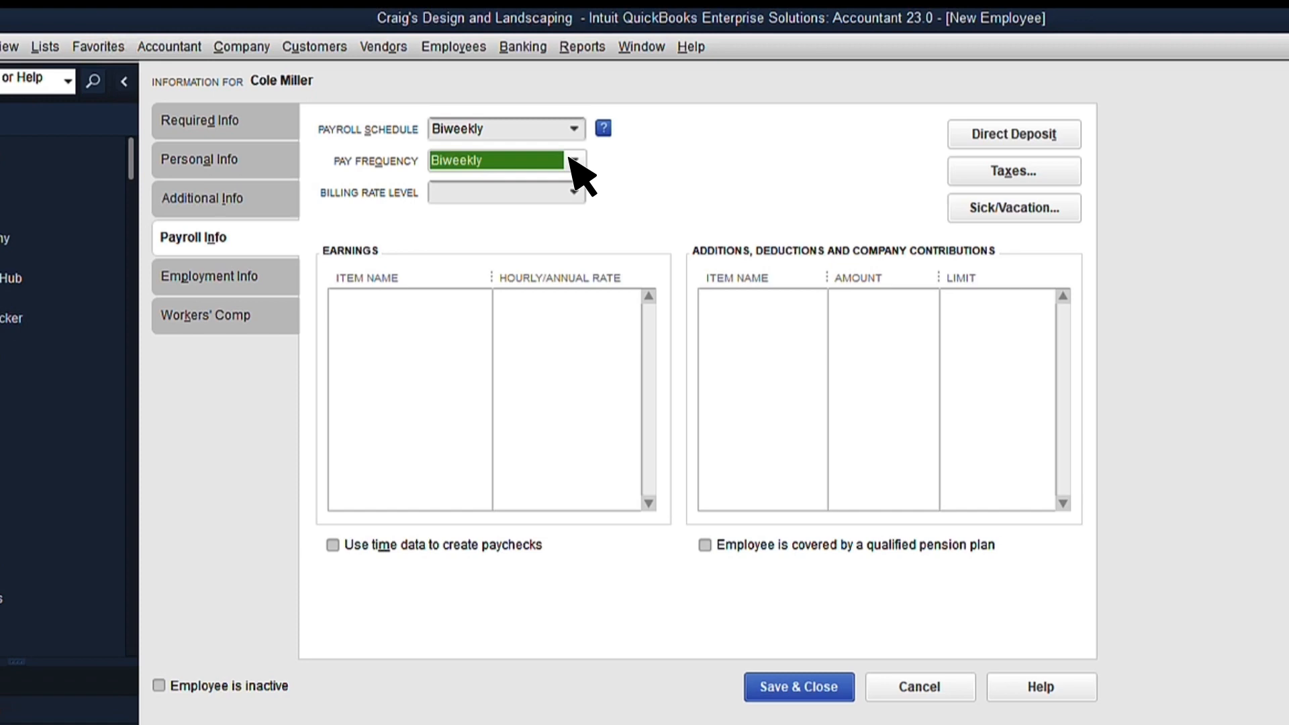
Step: Enter Hourly at 35.00 as the earnings item, then change it to Salary
{"action": "left_click", "coordinate": [403, 300]}
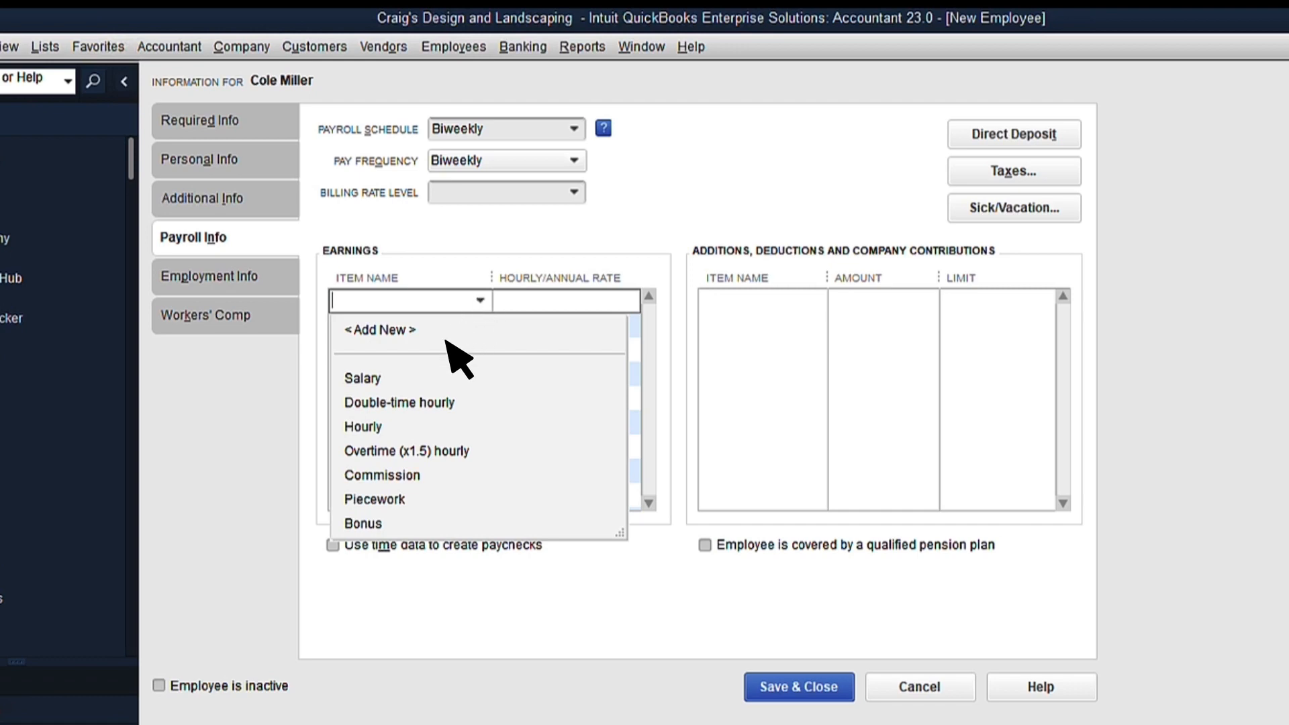
{"action": "left_click", "coordinate": [362, 426]}
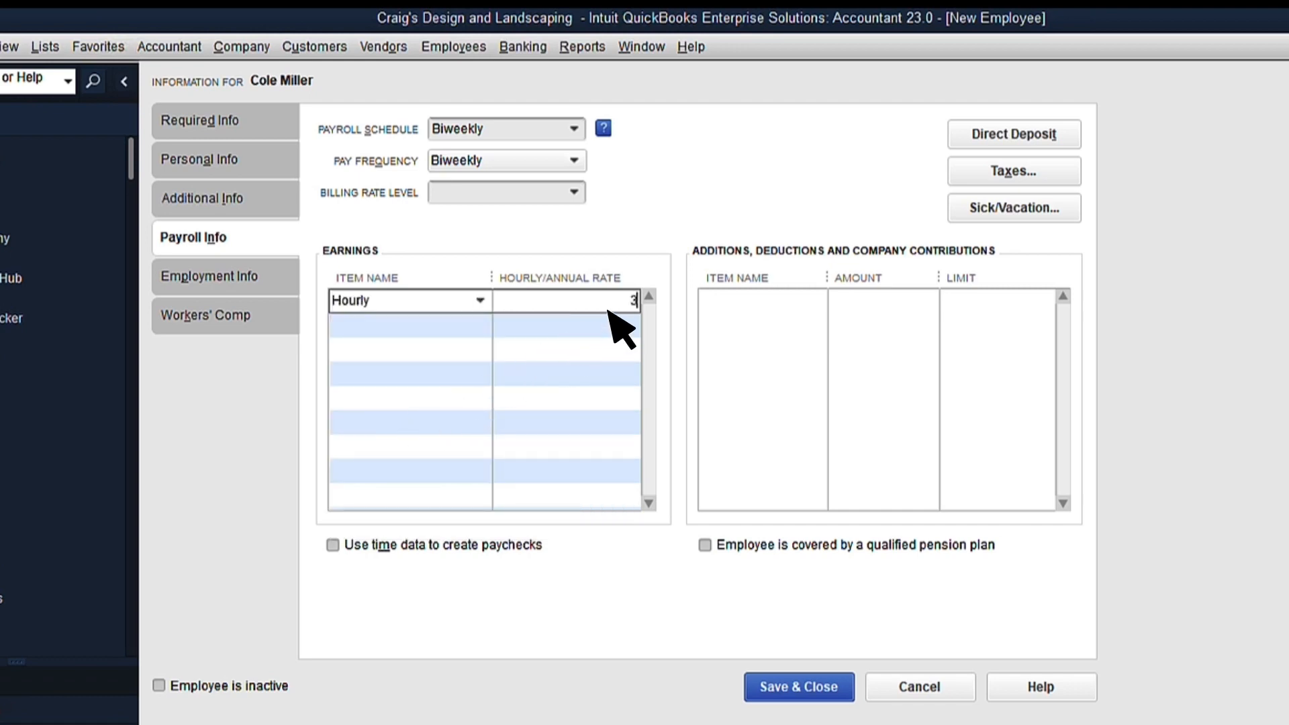
{"action": "type", "text": "35.00"}
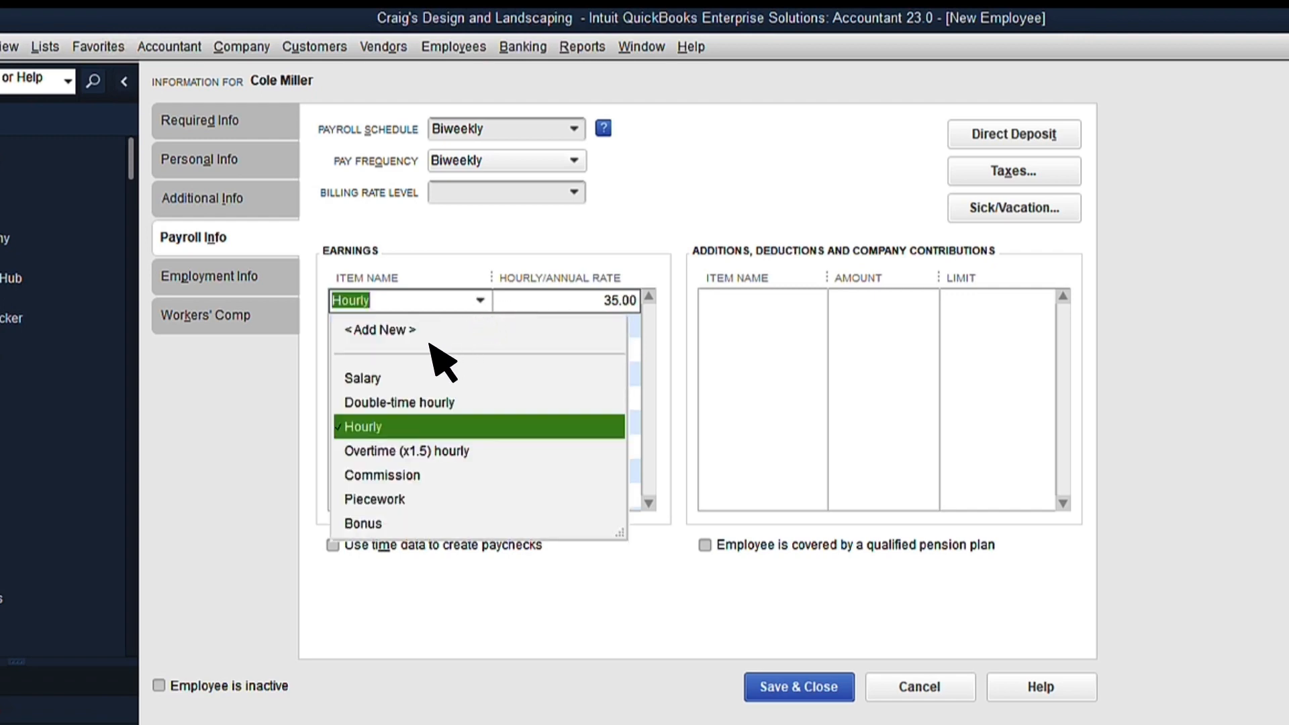
{"action": "left_click", "coordinate": [362, 377]}
{"action": "type", "text": "75,000"}
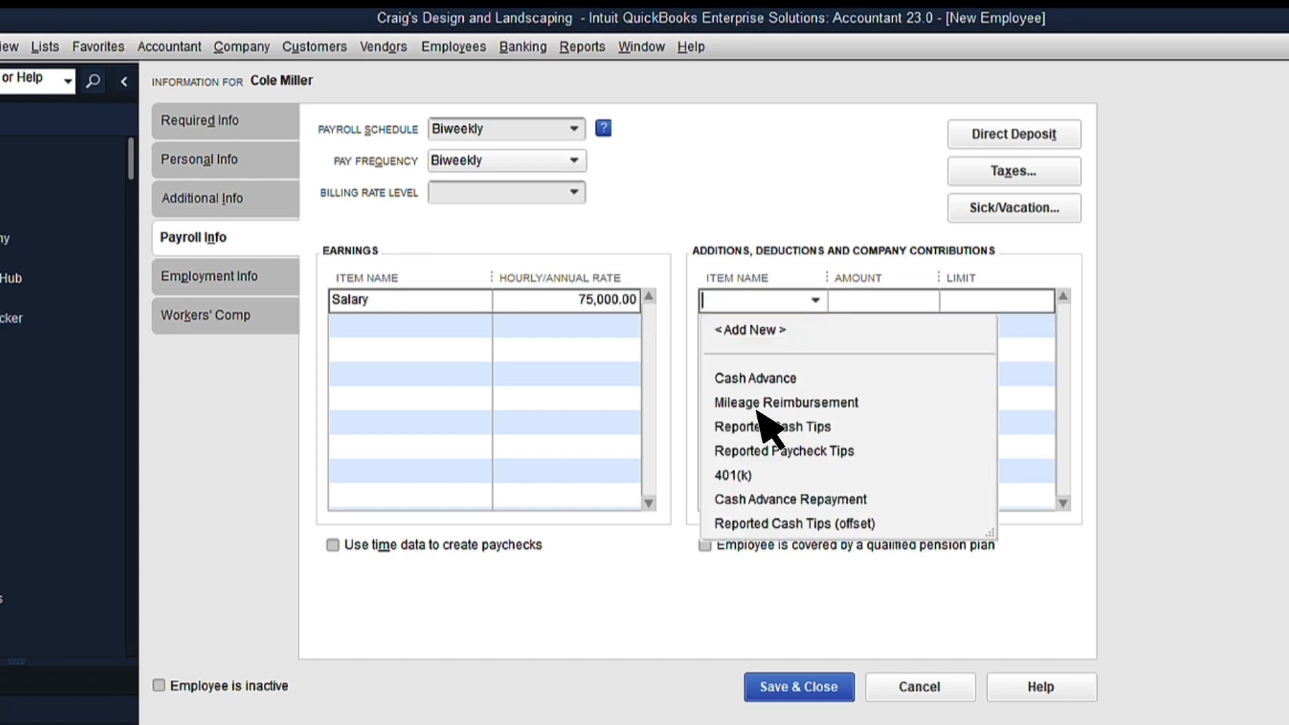
Step: Add a 401(k) deduction of -200.00 per paycheck
{"action": "left_click", "coordinate": [731, 474]}
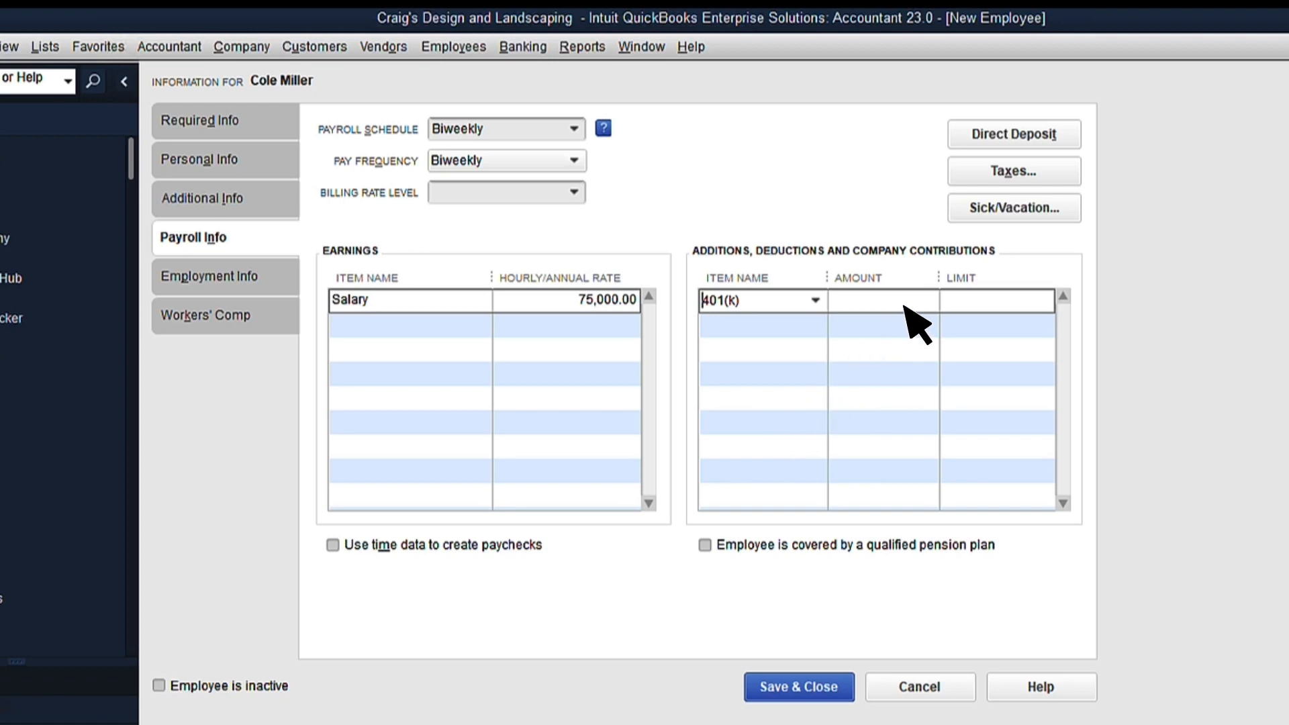
{"action": "type", "text": "200.00"}
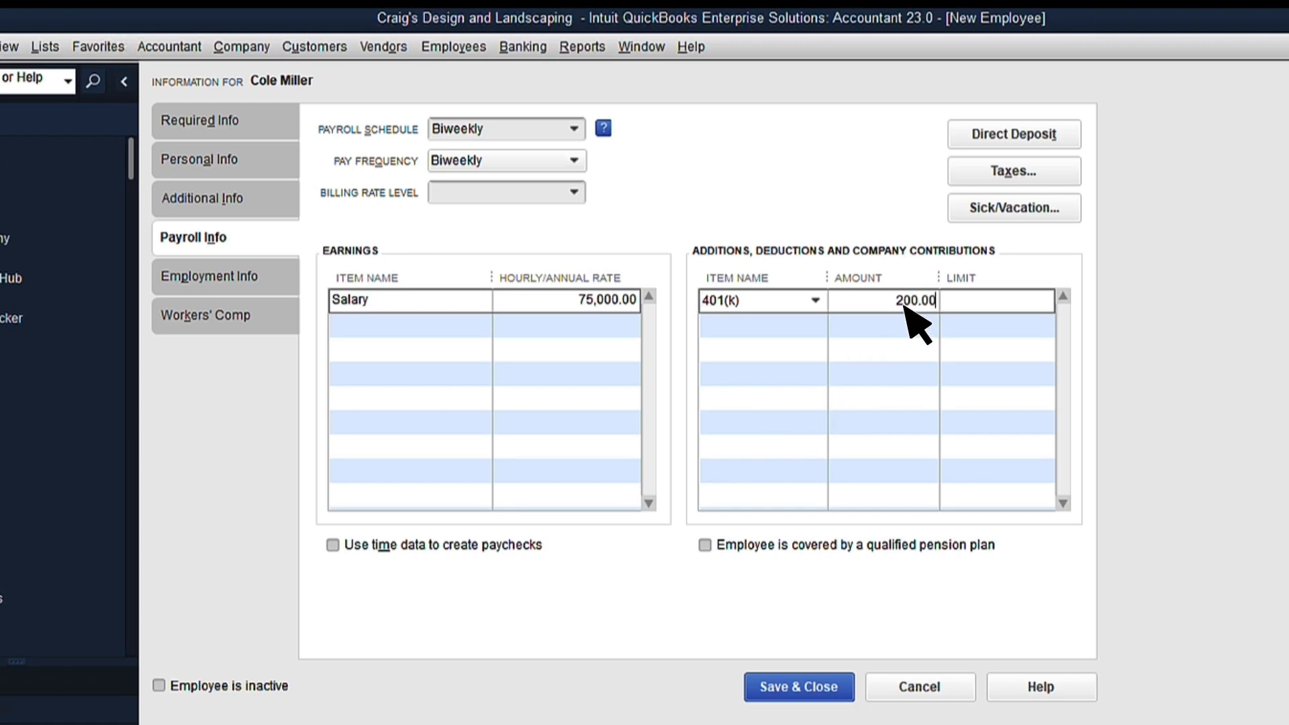
{"action": "type", "text": "-"}
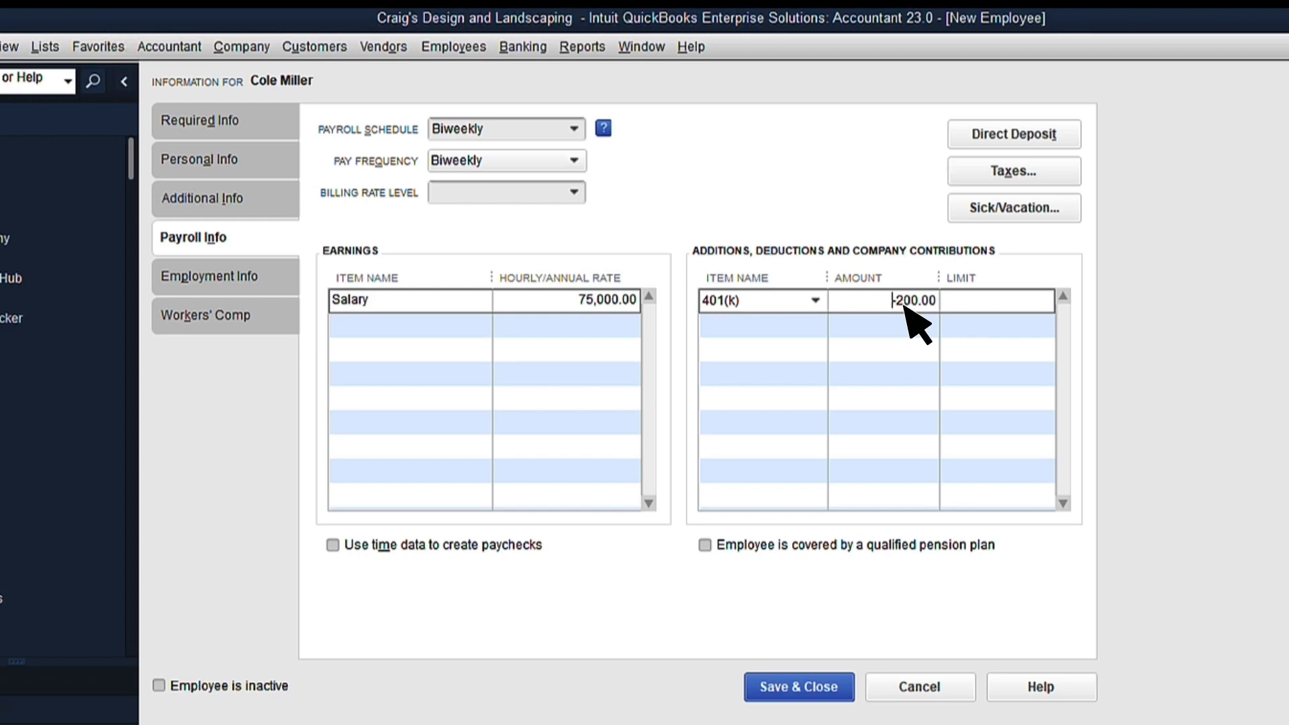
{"action": "mouse_move", "coordinate": [1061, 144]}
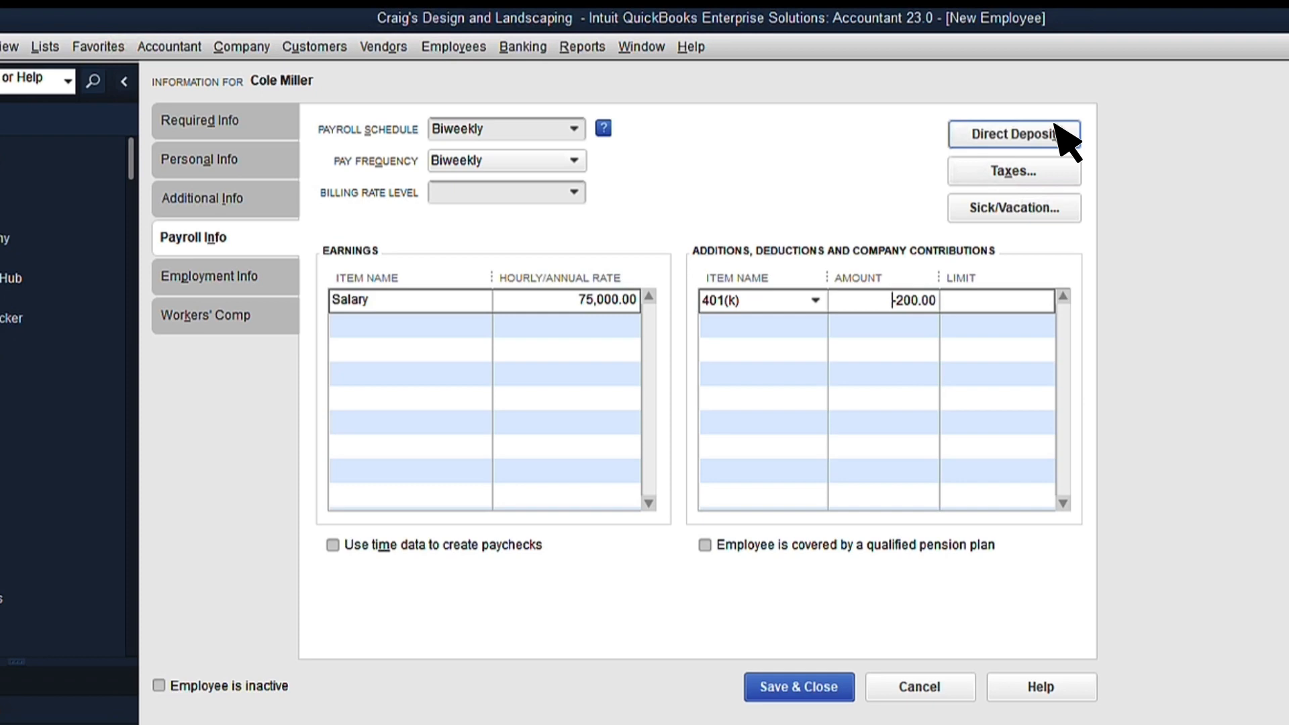
Step: Set up direct deposit to a New Bank checking account (000123456) and open tax settings
{"action": "left_click", "coordinate": [1013, 134]}
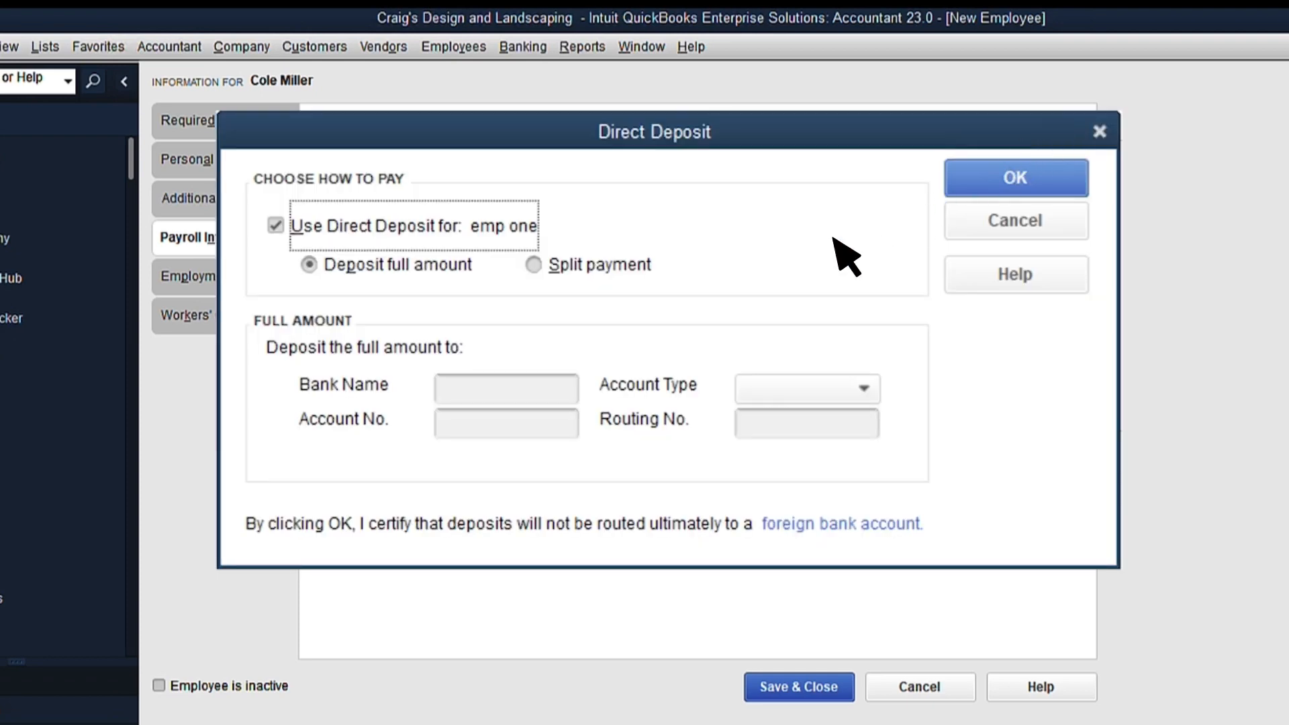
{"action": "type", "text": "000123456"}
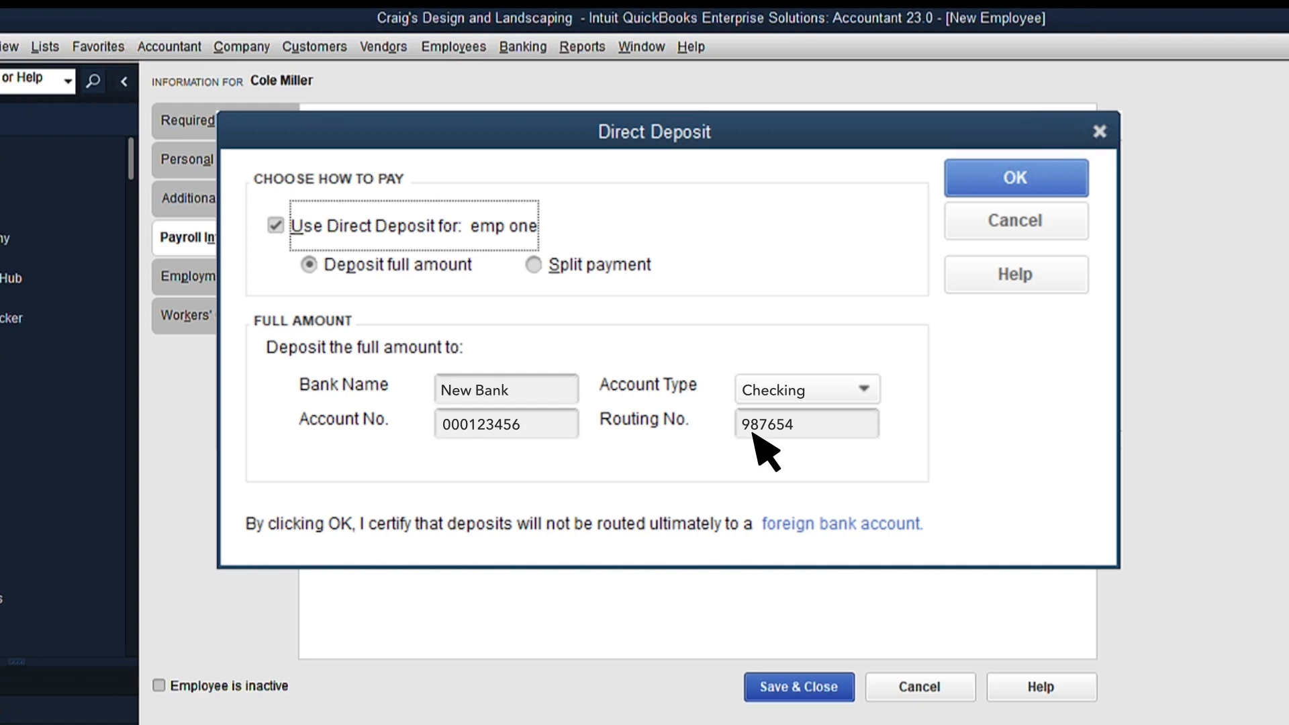
{"action": "mouse_move", "coordinate": [858, 364]}
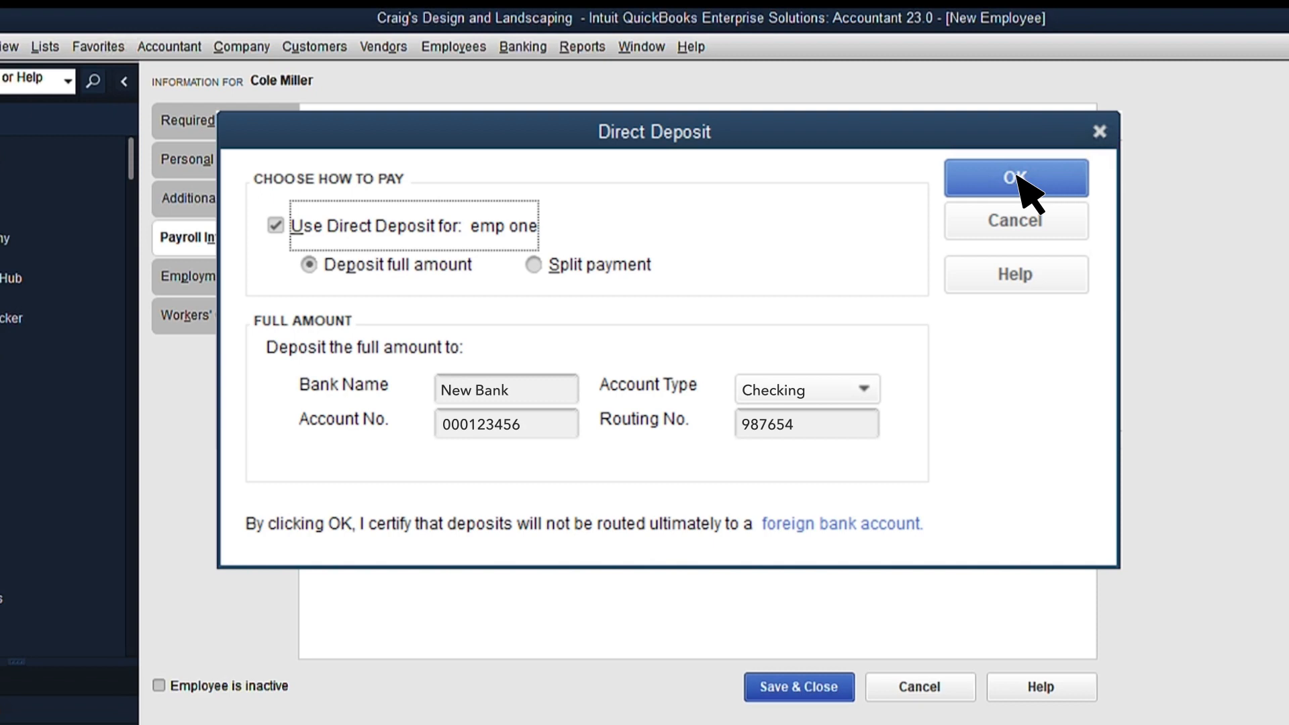
{"action": "left_click", "coordinate": [1015, 177]}
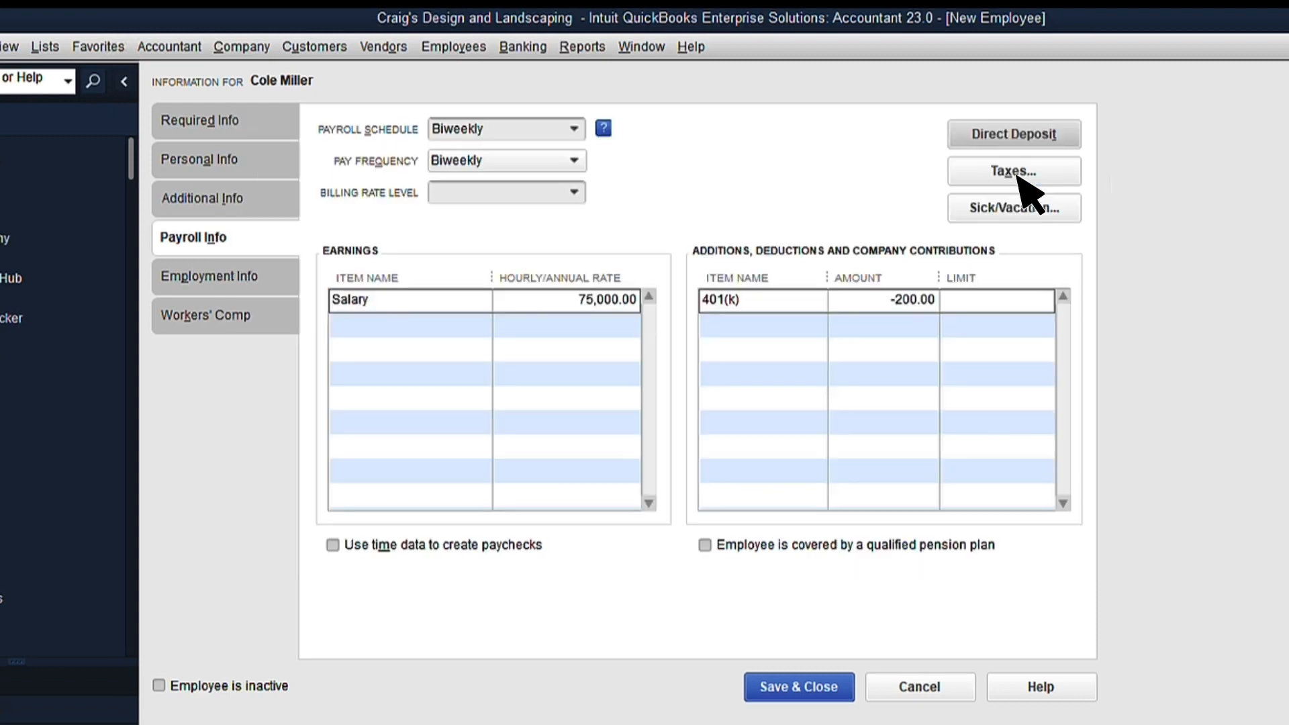
{"action": "left_click", "coordinate": [1014, 134]}
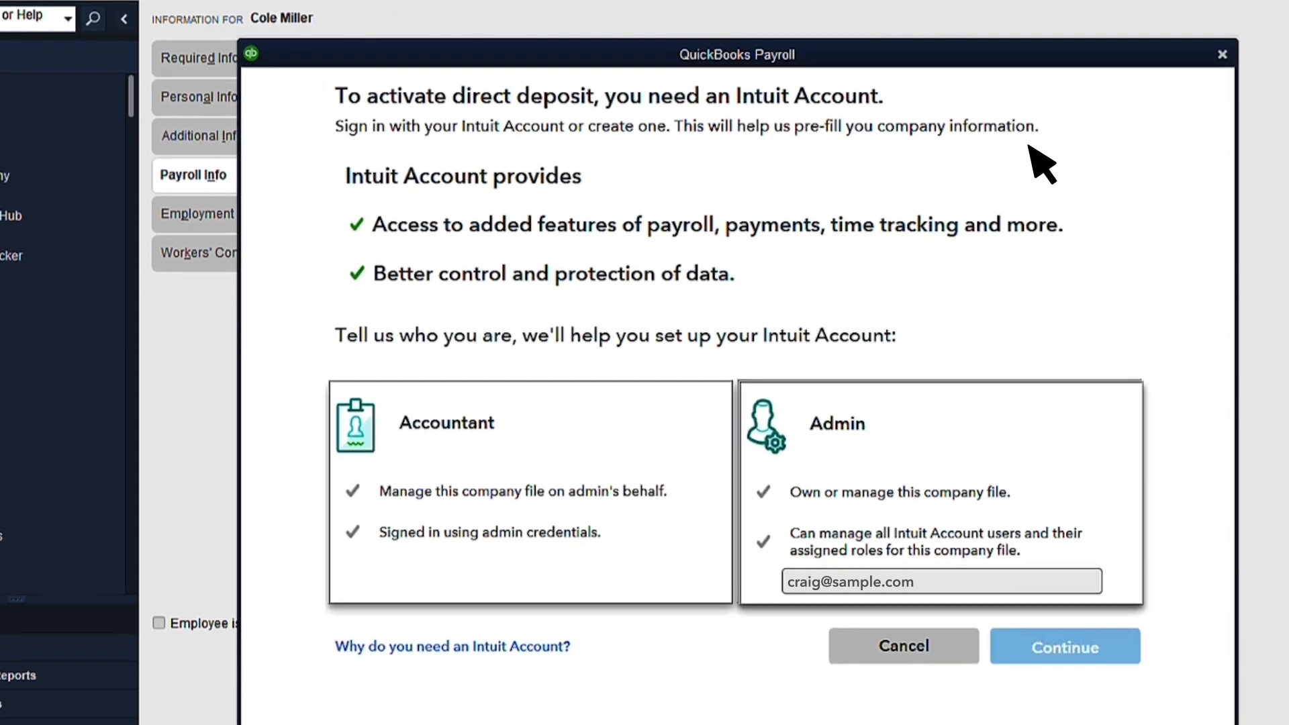
{"action": "mouse_move", "coordinate": [1101, 546]}
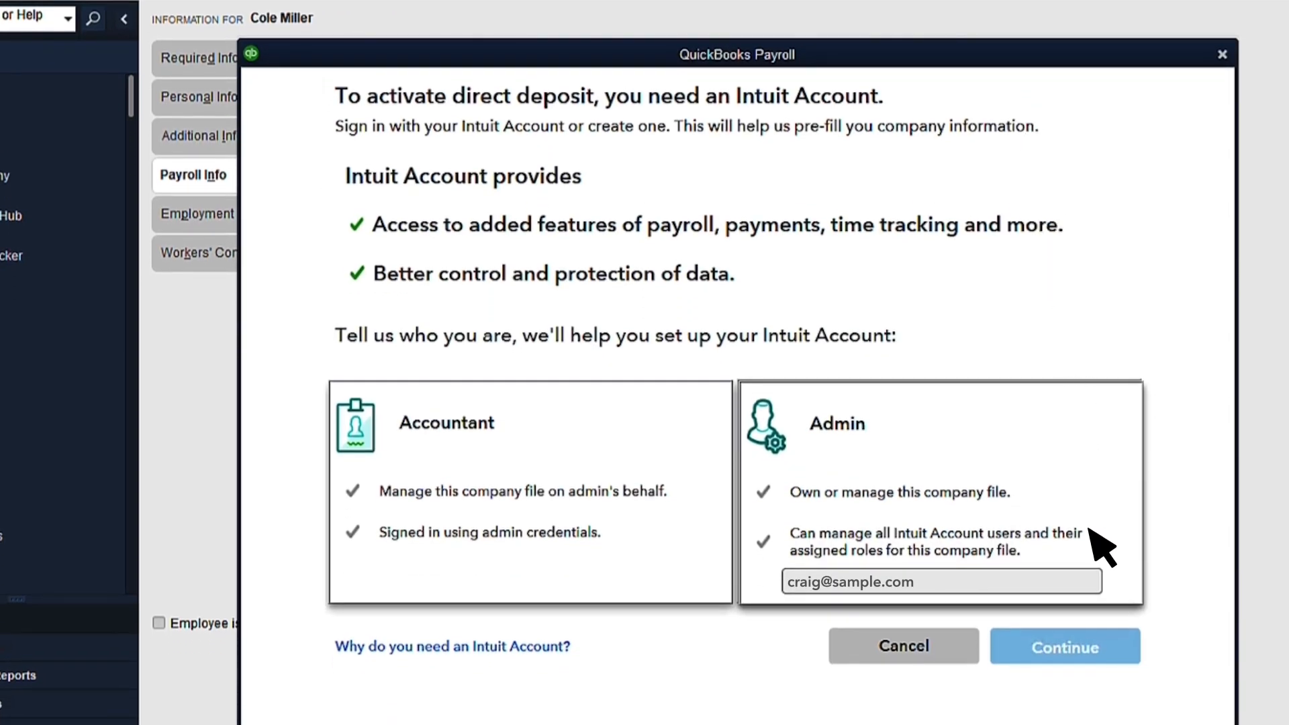
{"action": "mouse_move", "coordinate": [1217, 128]}
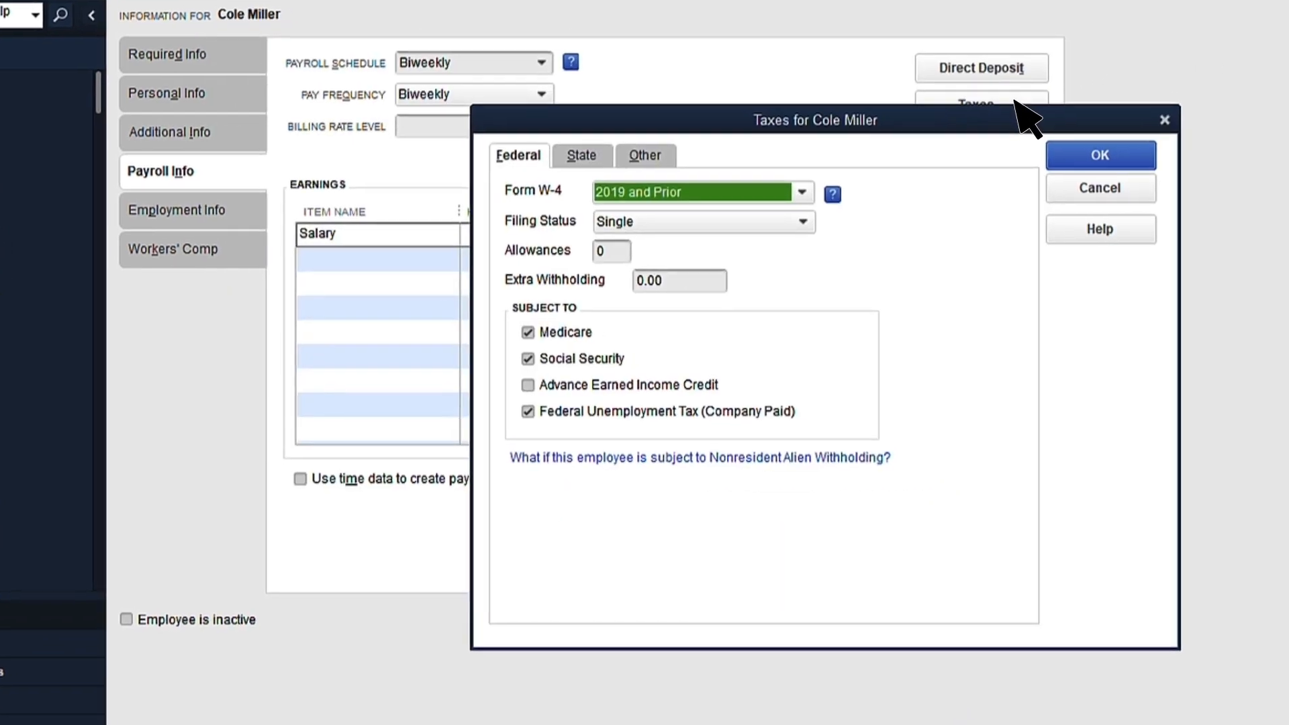
Step: Set federal withholding to the 2020 and Later W-4 form, then go to State taxes
{"action": "left_click", "coordinate": [801, 192]}
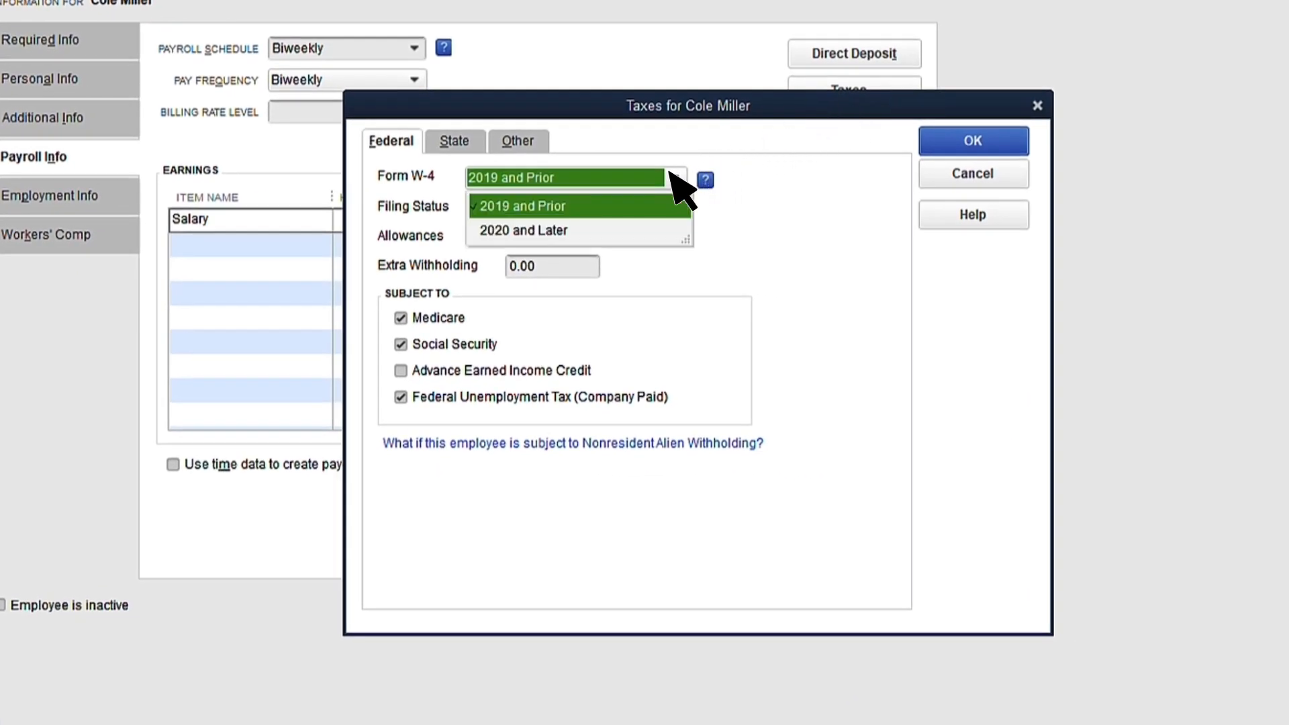
{"action": "left_click", "coordinate": [523, 230]}
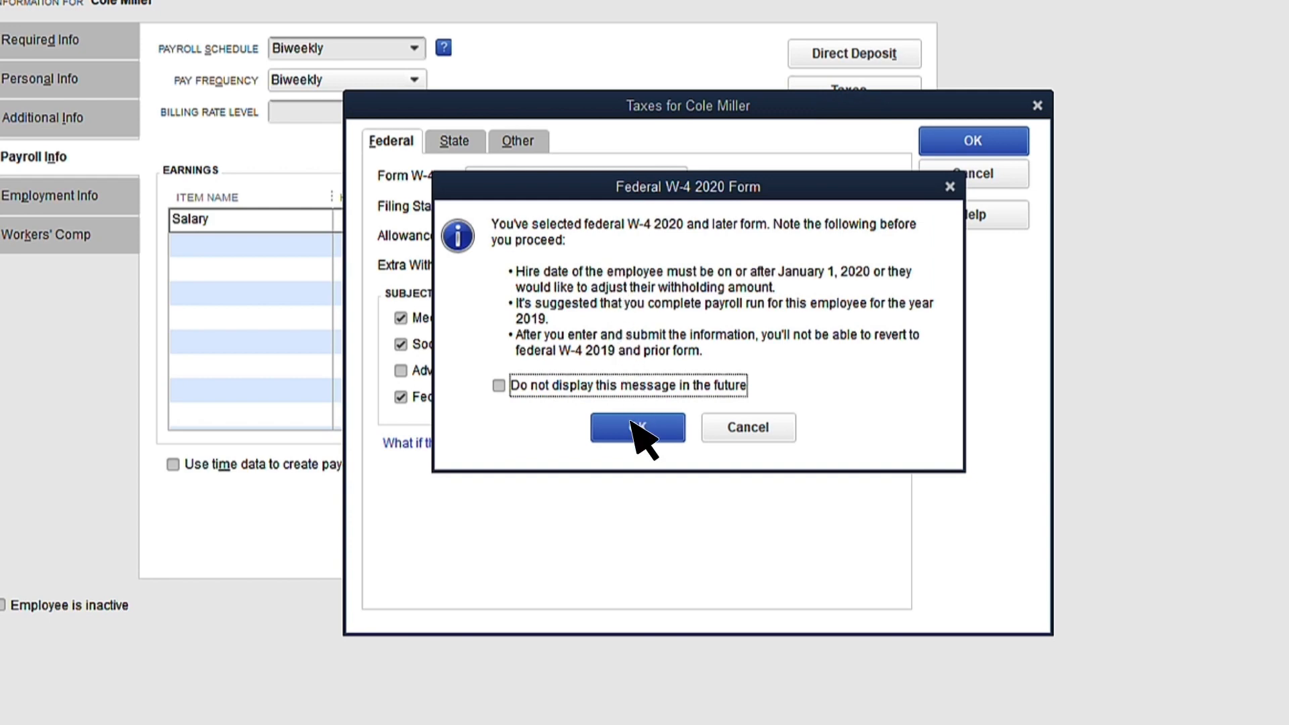
{"action": "left_click", "coordinate": [637, 427]}
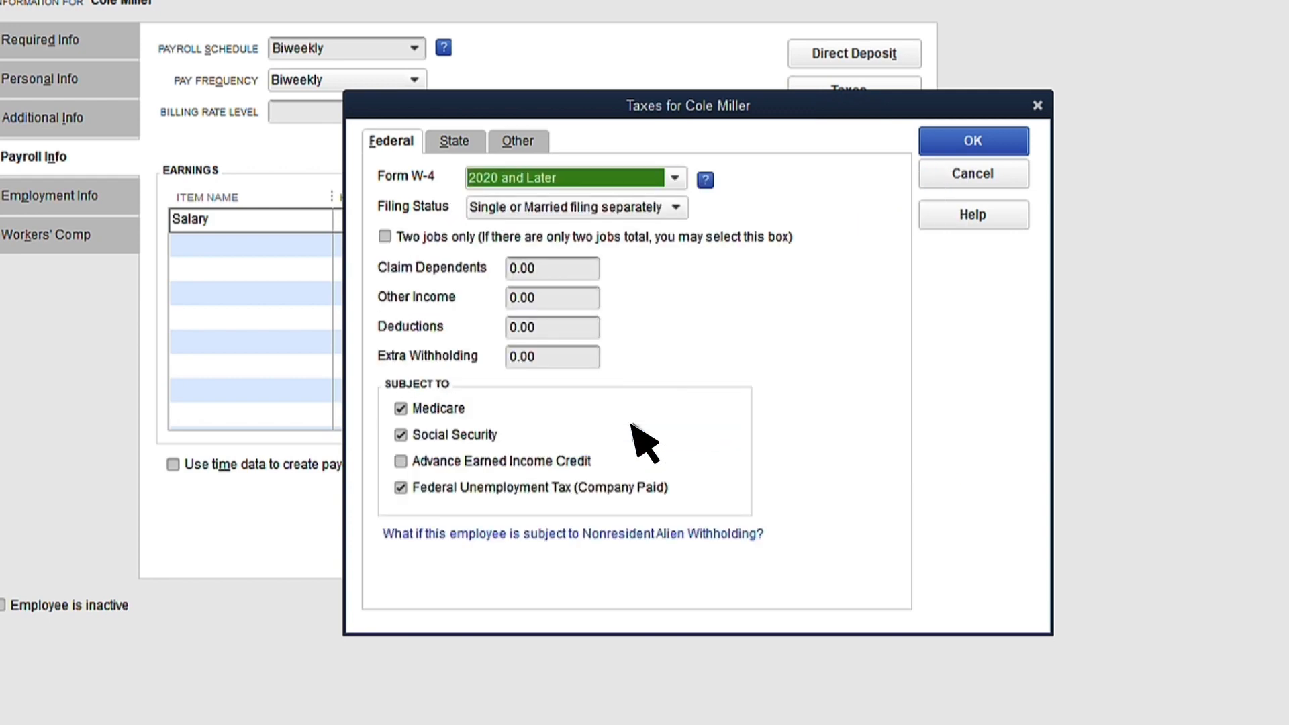
{"action": "mouse_move", "coordinate": [616, 337]}
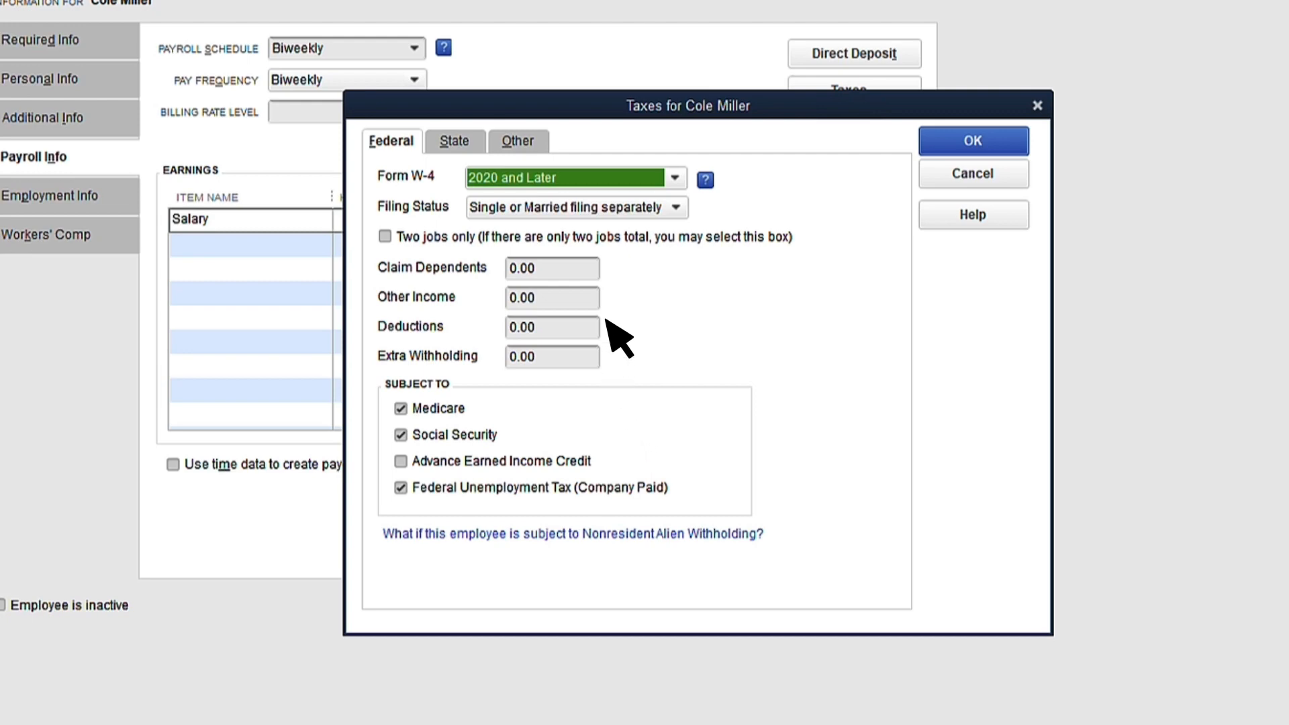
{"action": "mouse_move", "coordinate": [568, 242]}
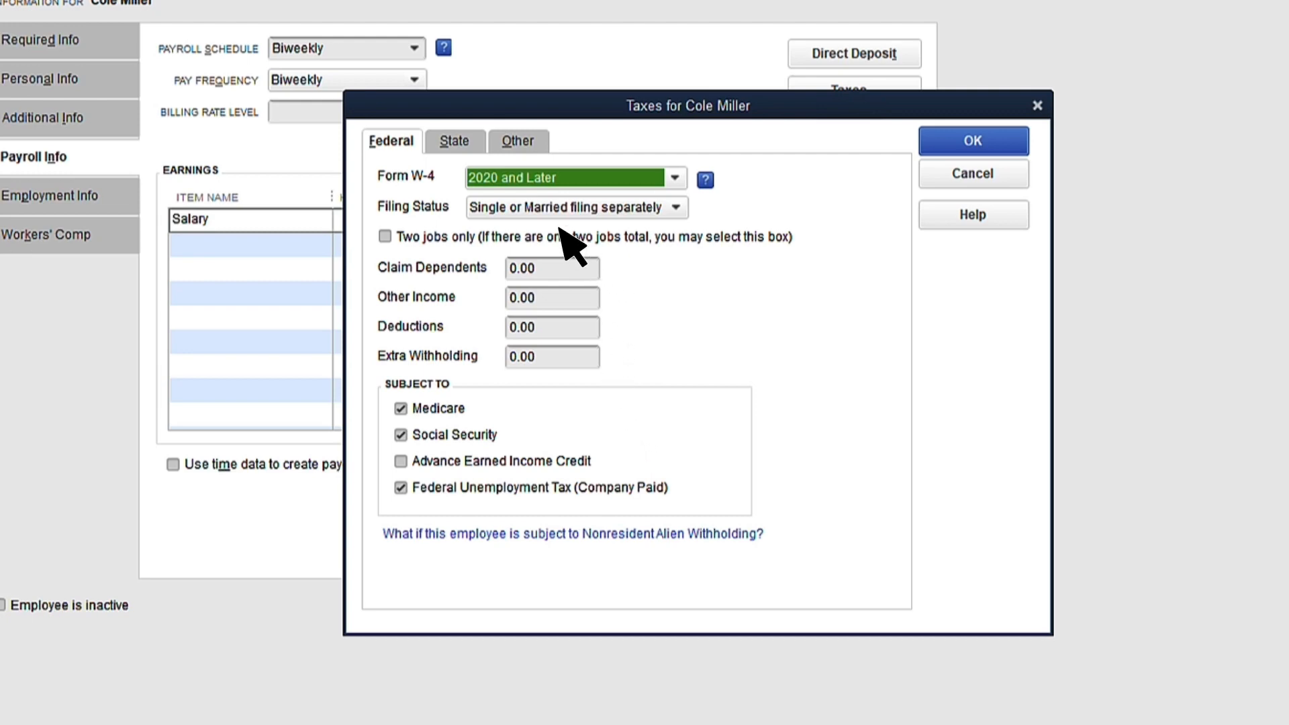
{"action": "left_click", "coordinate": [453, 141]}
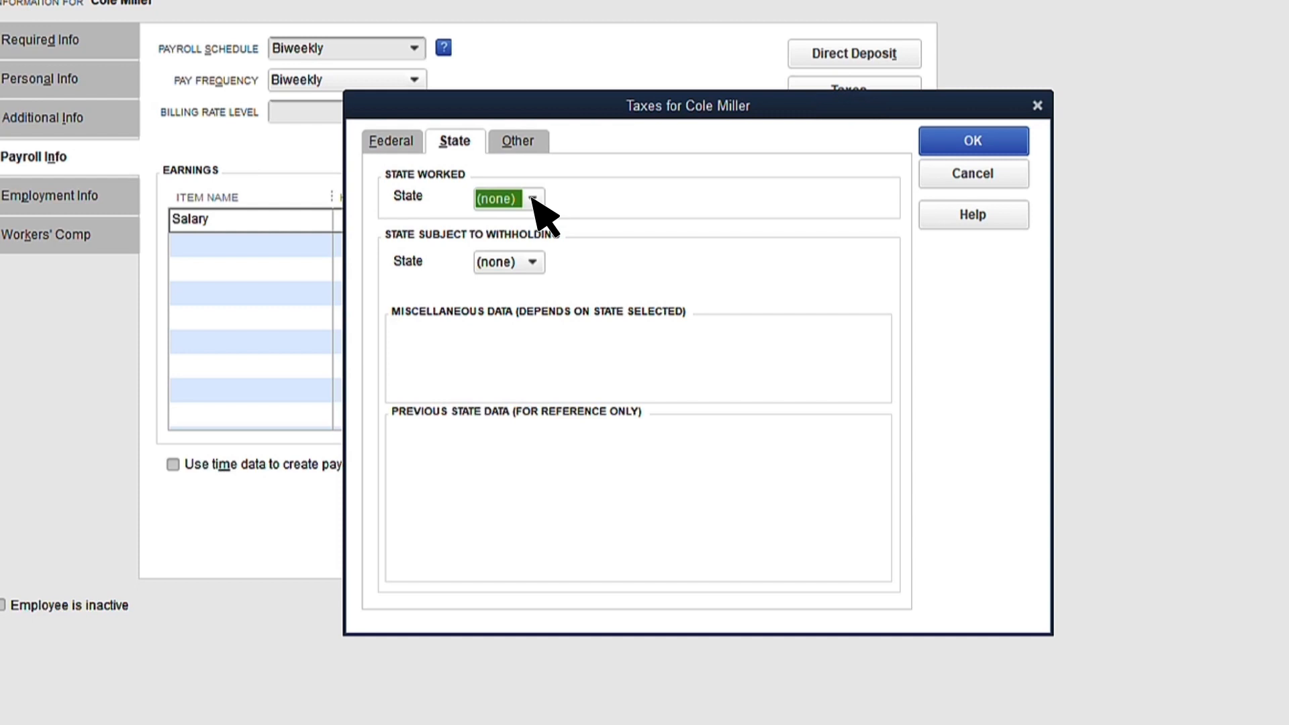
Step: Make CA the withholding state, review Other taxes, and accept the tax settings
{"action": "left_click", "coordinate": [508, 198]}
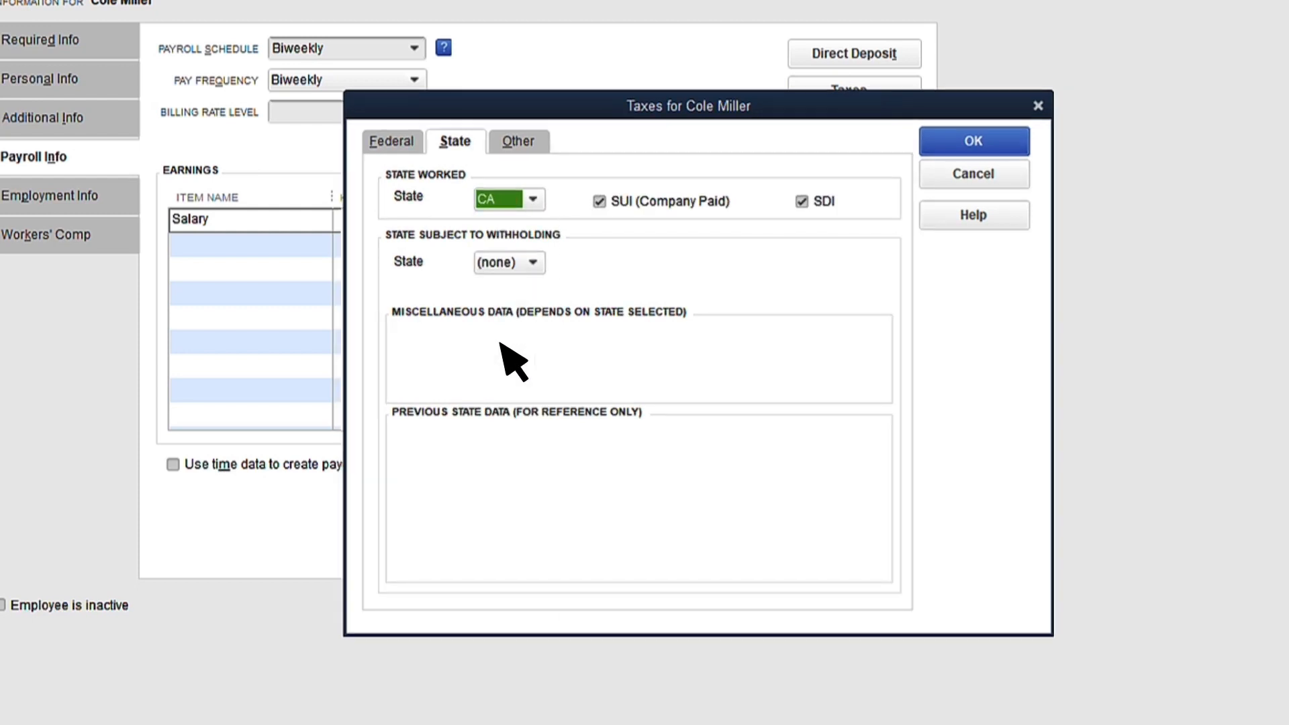
{"action": "left_click", "coordinate": [532, 262]}
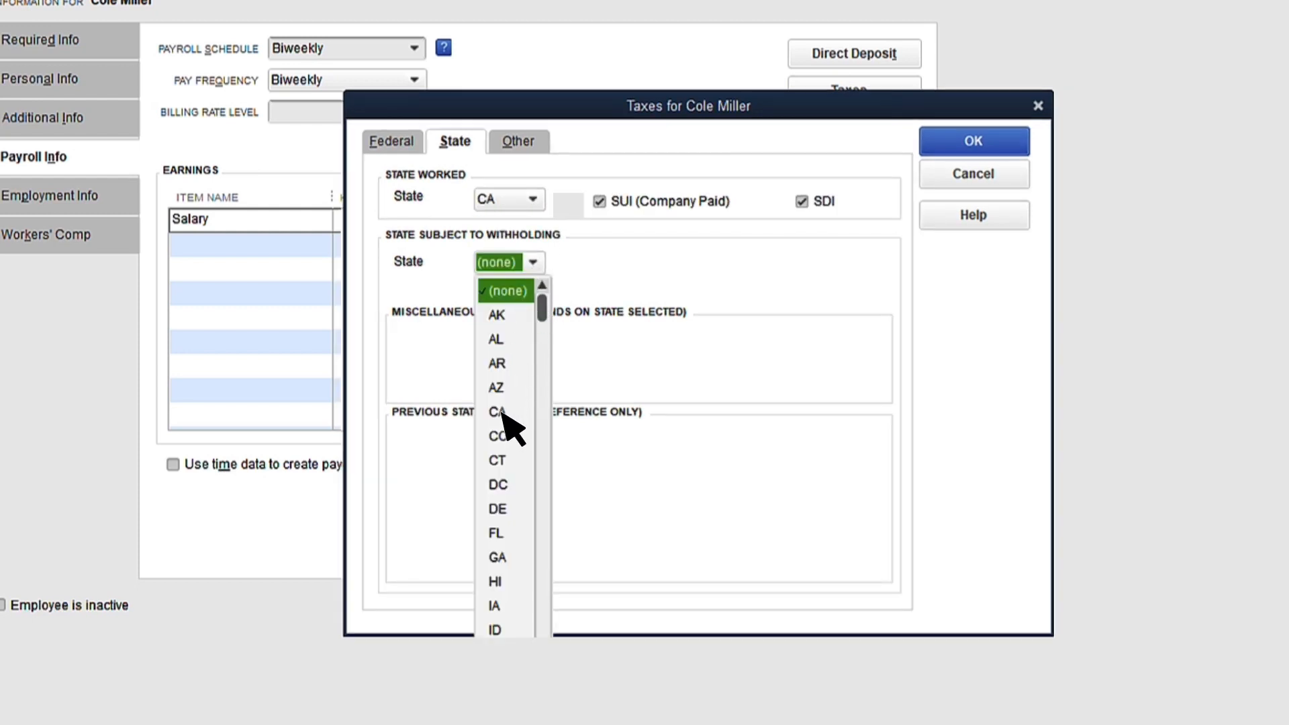
{"action": "left_click", "coordinate": [497, 411]}
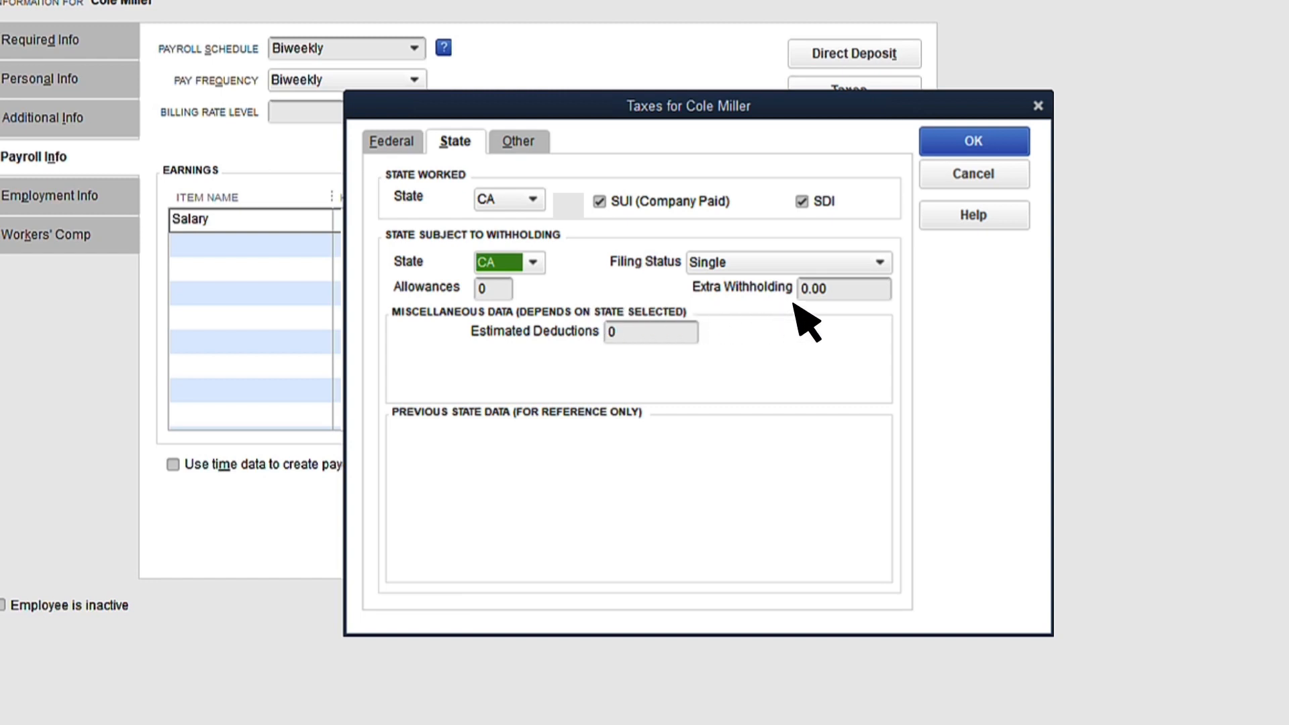
{"action": "left_click", "coordinate": [517, 140]}
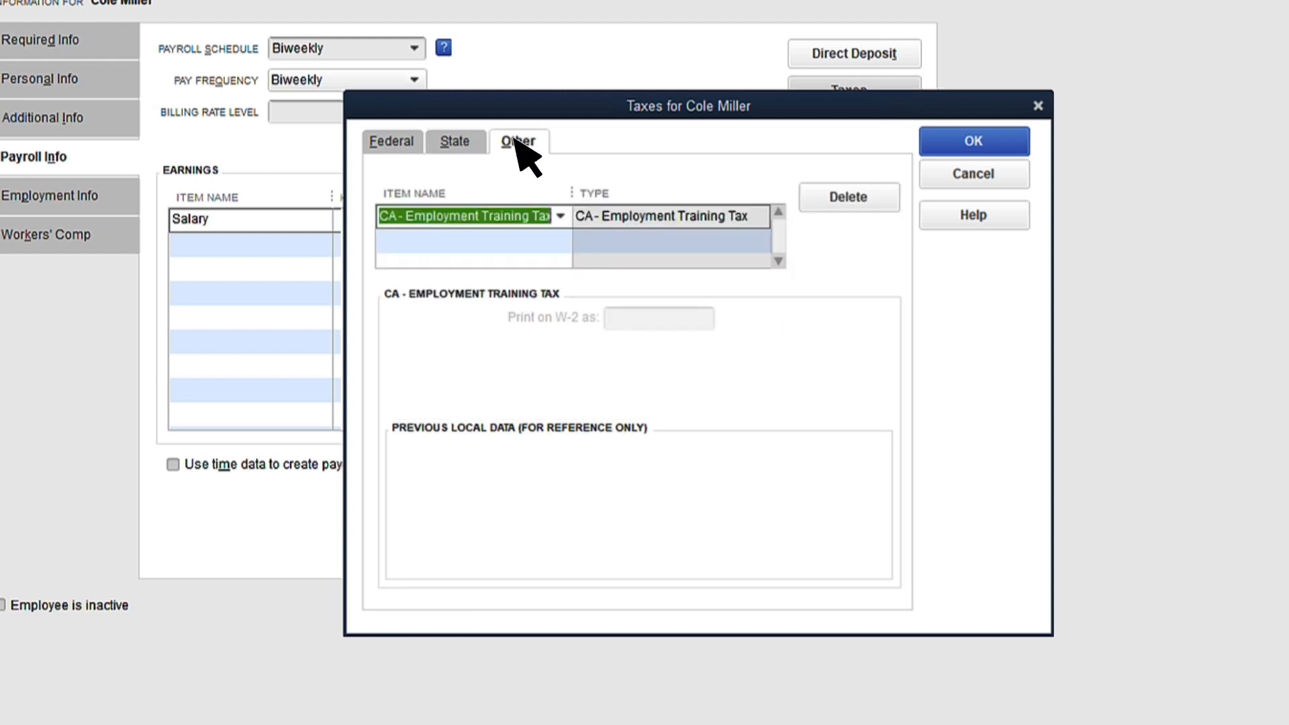
{"action": "mouse_move", "coordinate": [525, 251]}
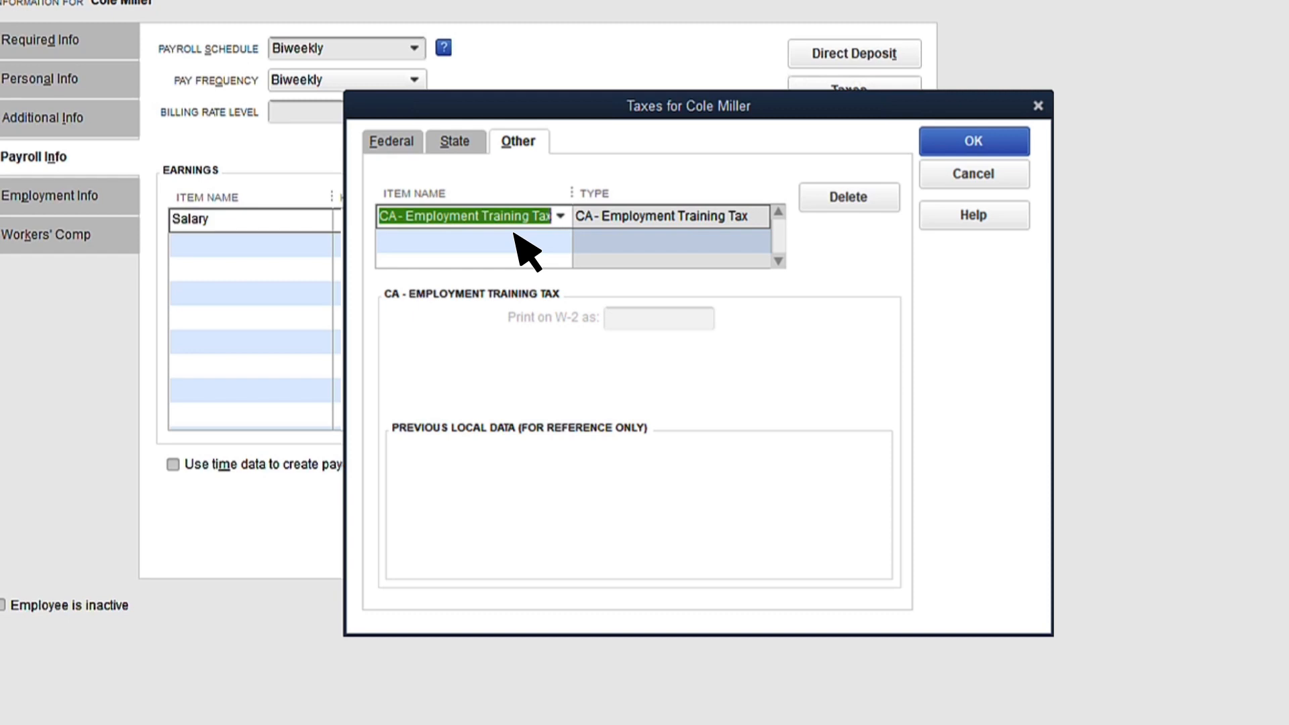
{"action": "mouse_move", "coordinate": [839, 174]}
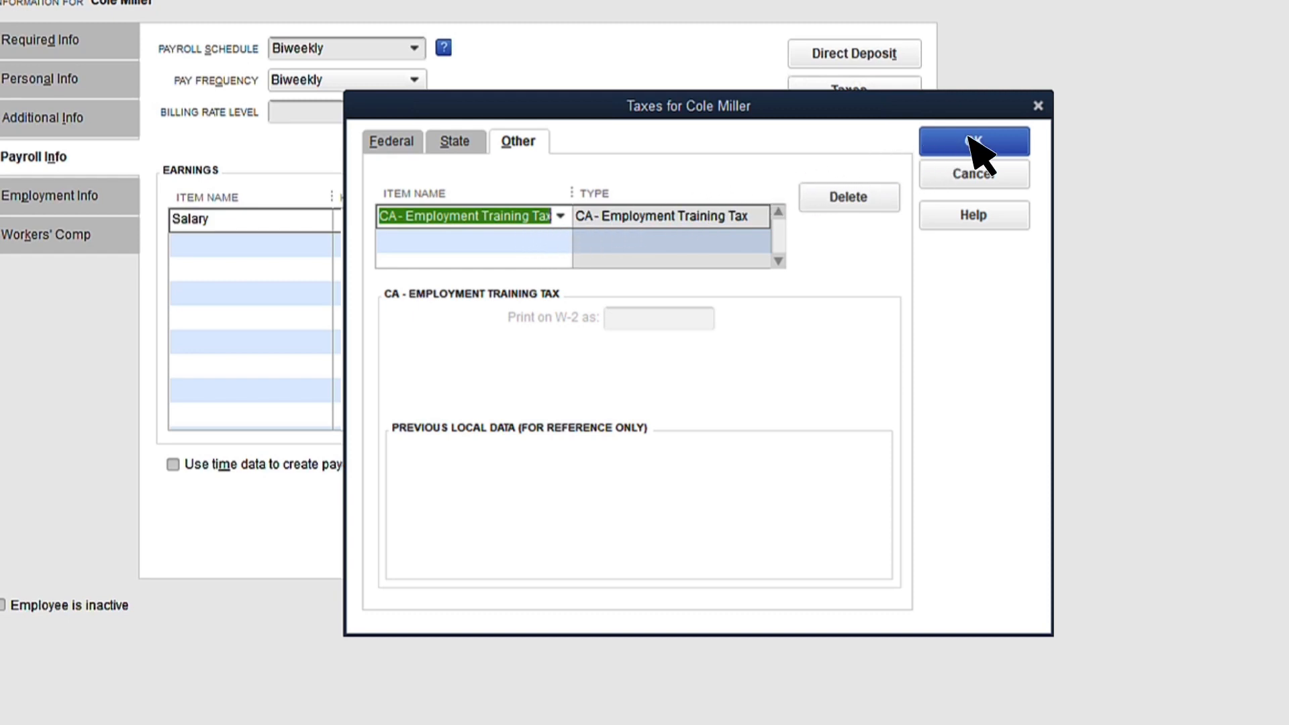
{"action": "left_click", "coordinate": [973, 139]}
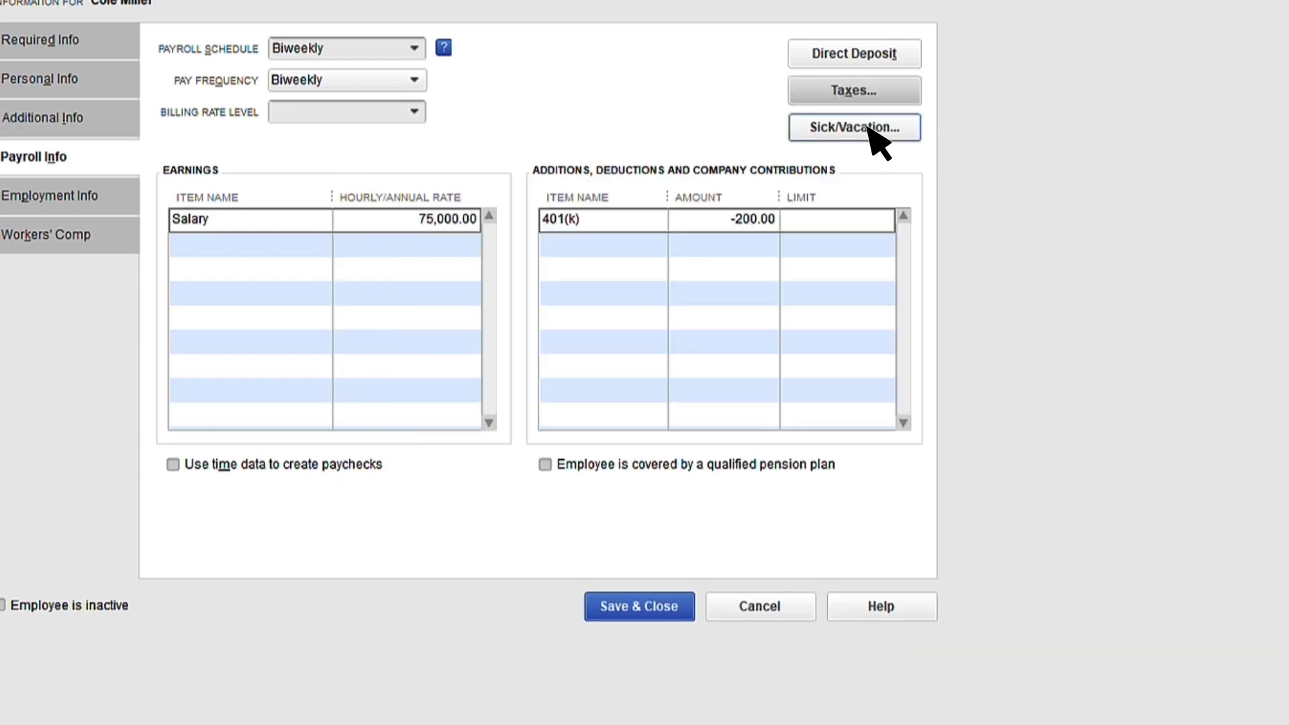
Step: Give 40 sick hours and accrue 8 vacation hours every paycheck
{"action": "left_click", "coordinate": [853, 127]}
{"action": "type", "text": "40"}
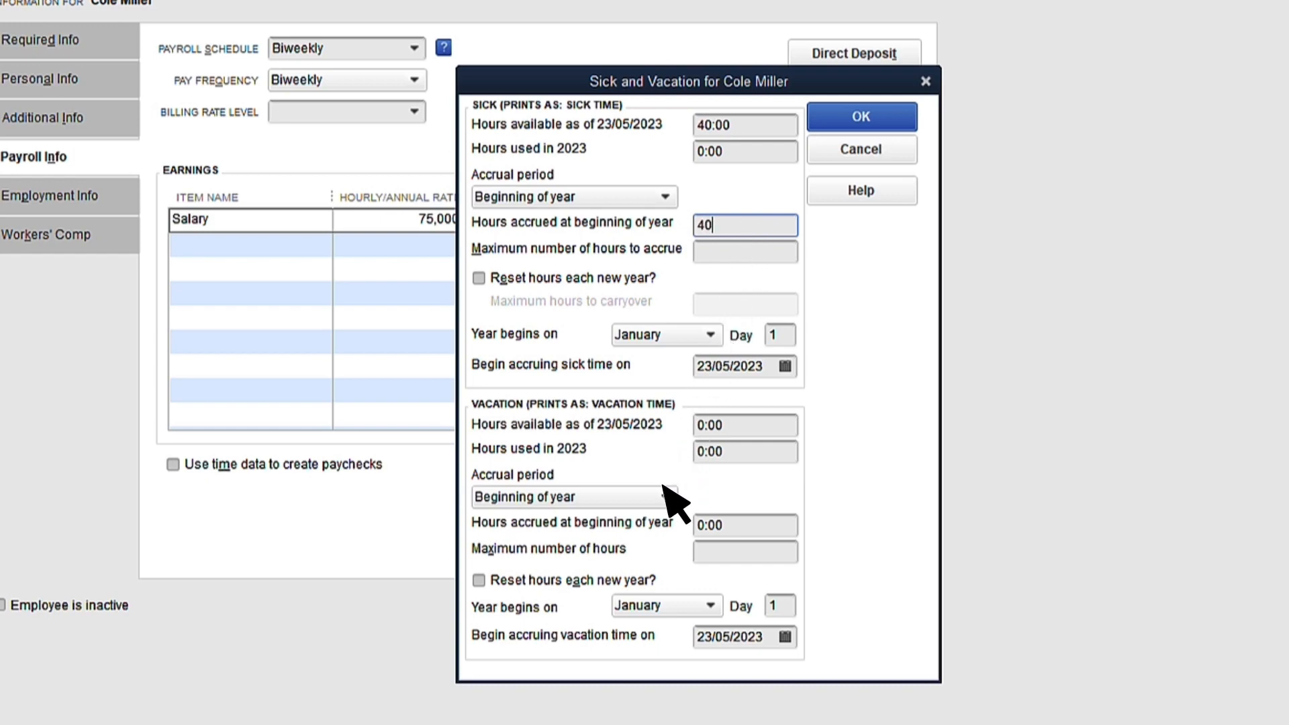
{"action": "left_click", "coordinate": [663, 496]}
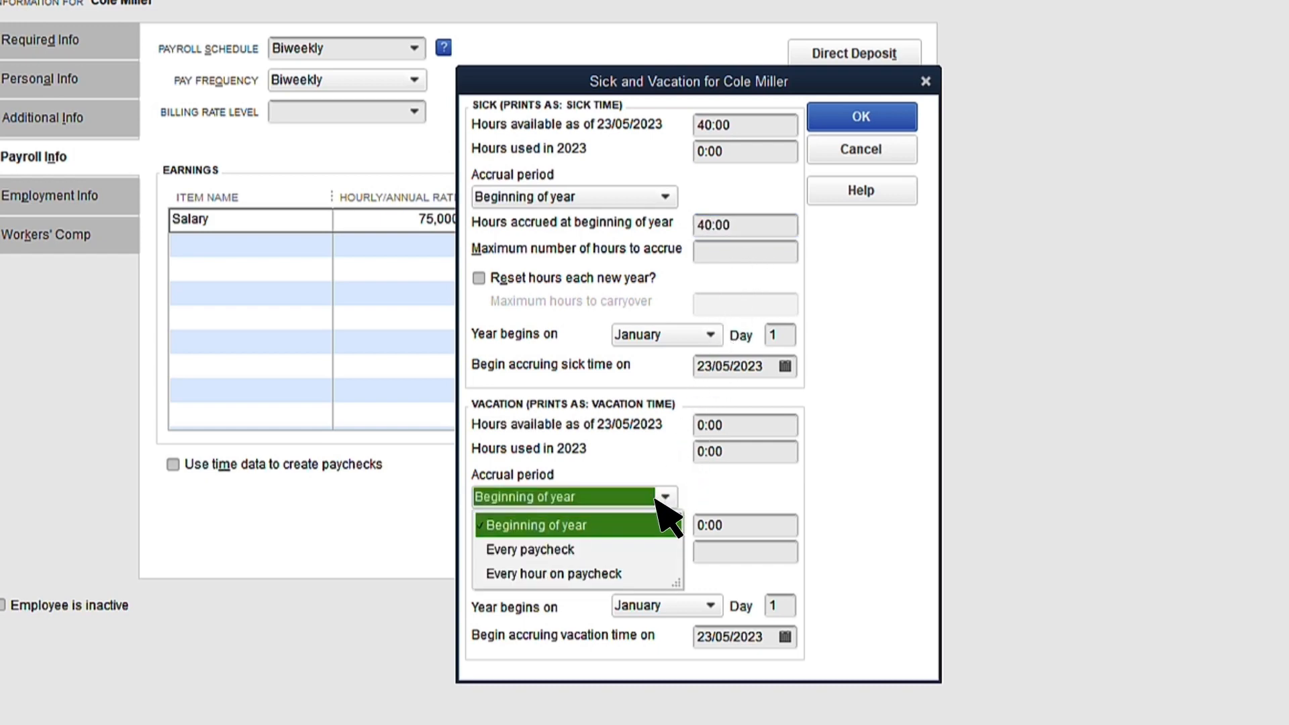
{"action": "mouse_move", "coordinate": [649, 567]}
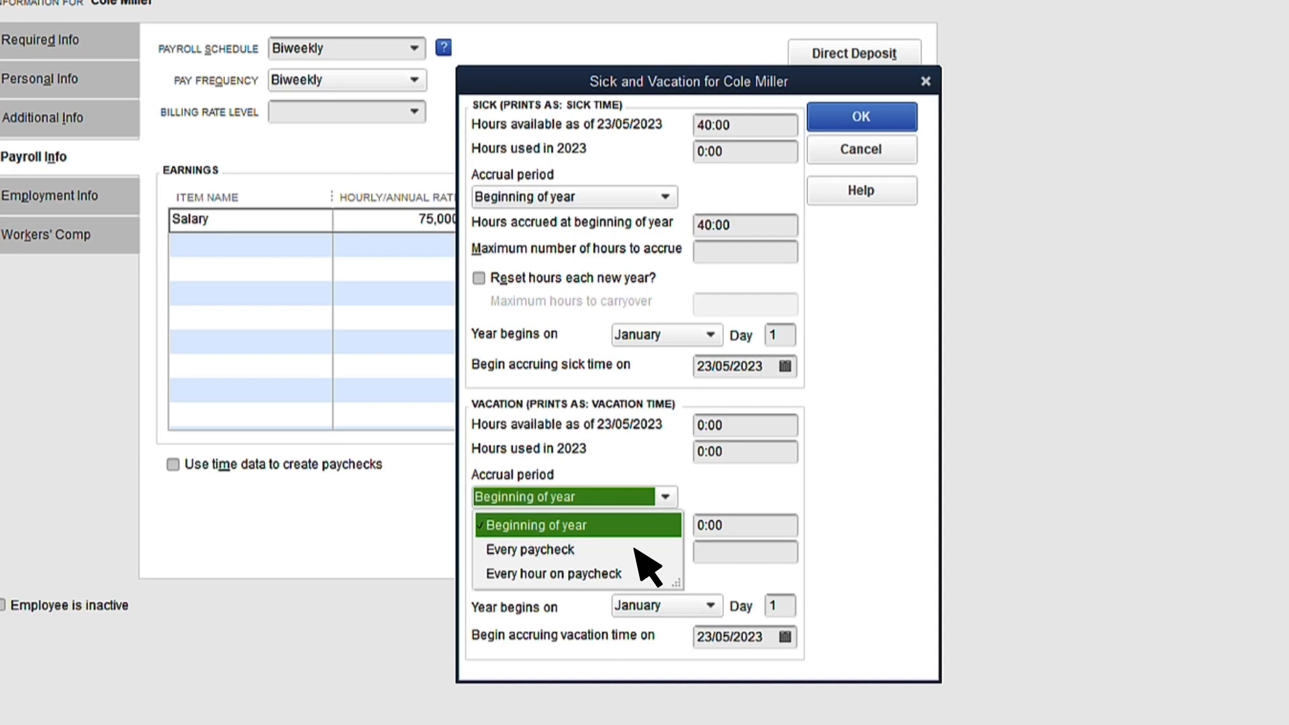
{"action": "mouse_move", "coordinate": [650, 592]}
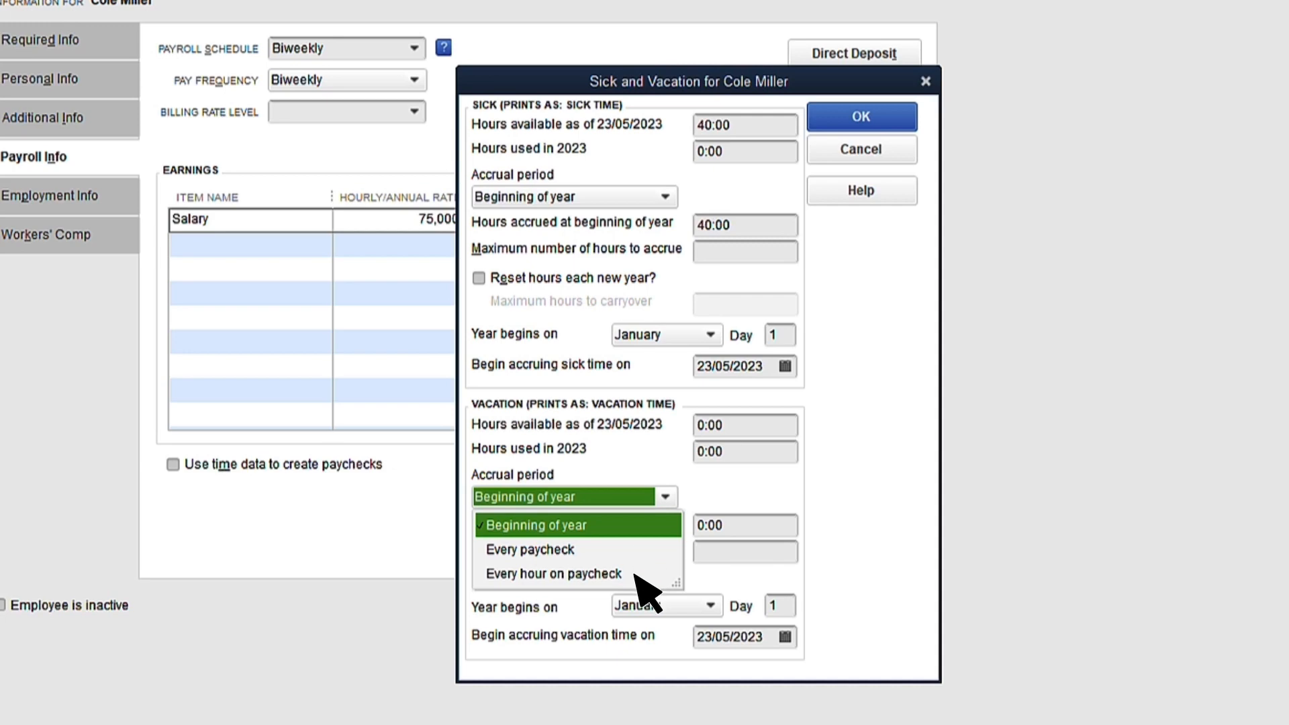
{"action": "left_click", "coordinate": [530, 549]}
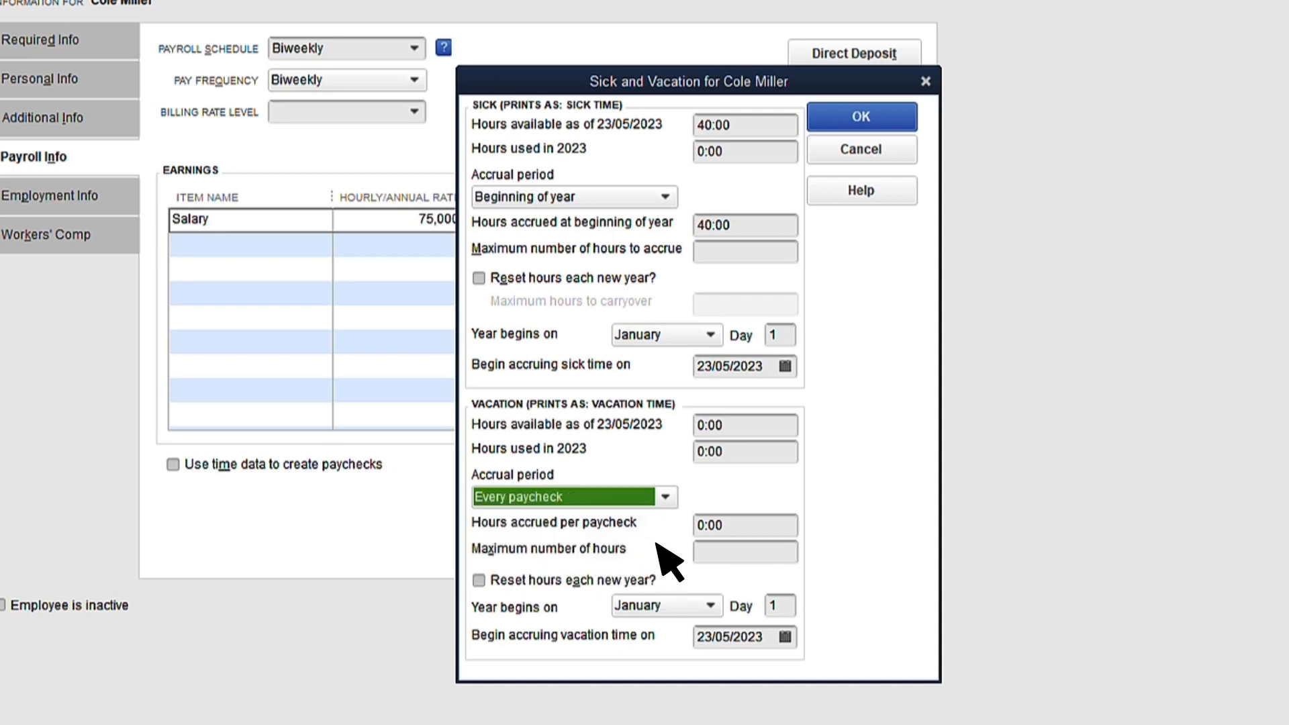
{"action": "type", "text": "8"}
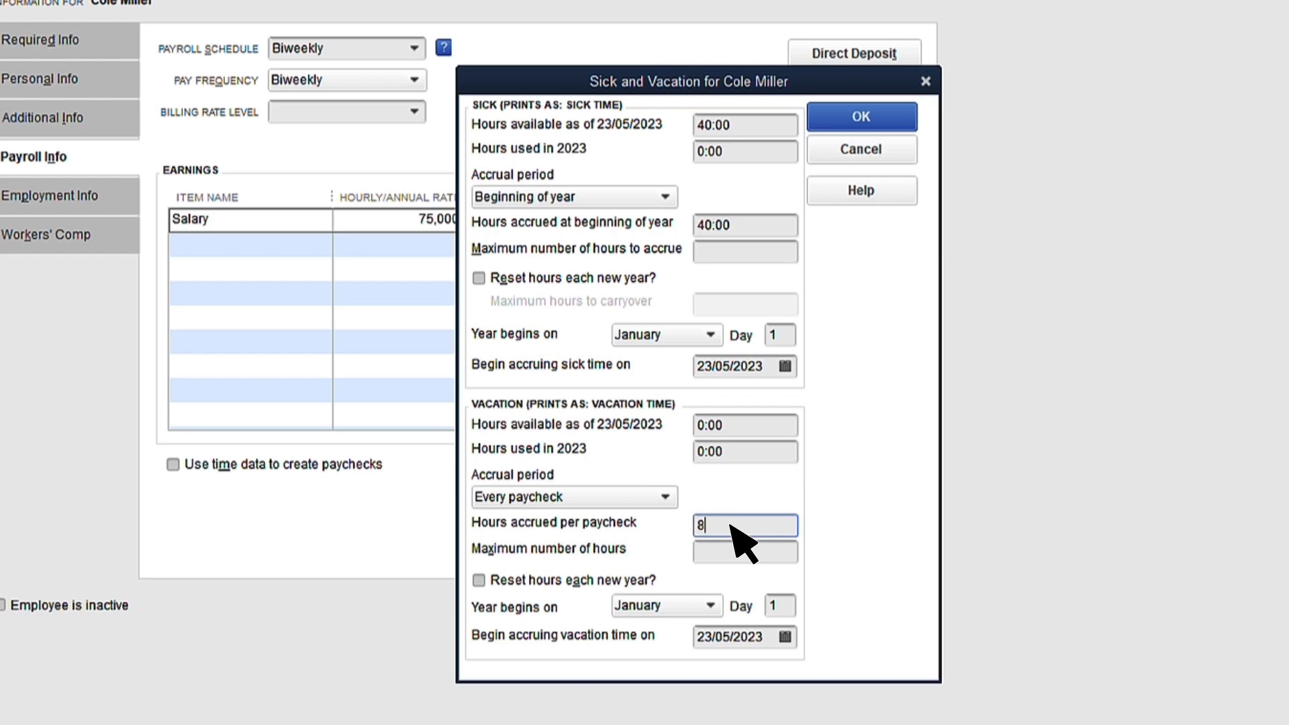
{"action": "left_click", "coordinate": [744, 425]}
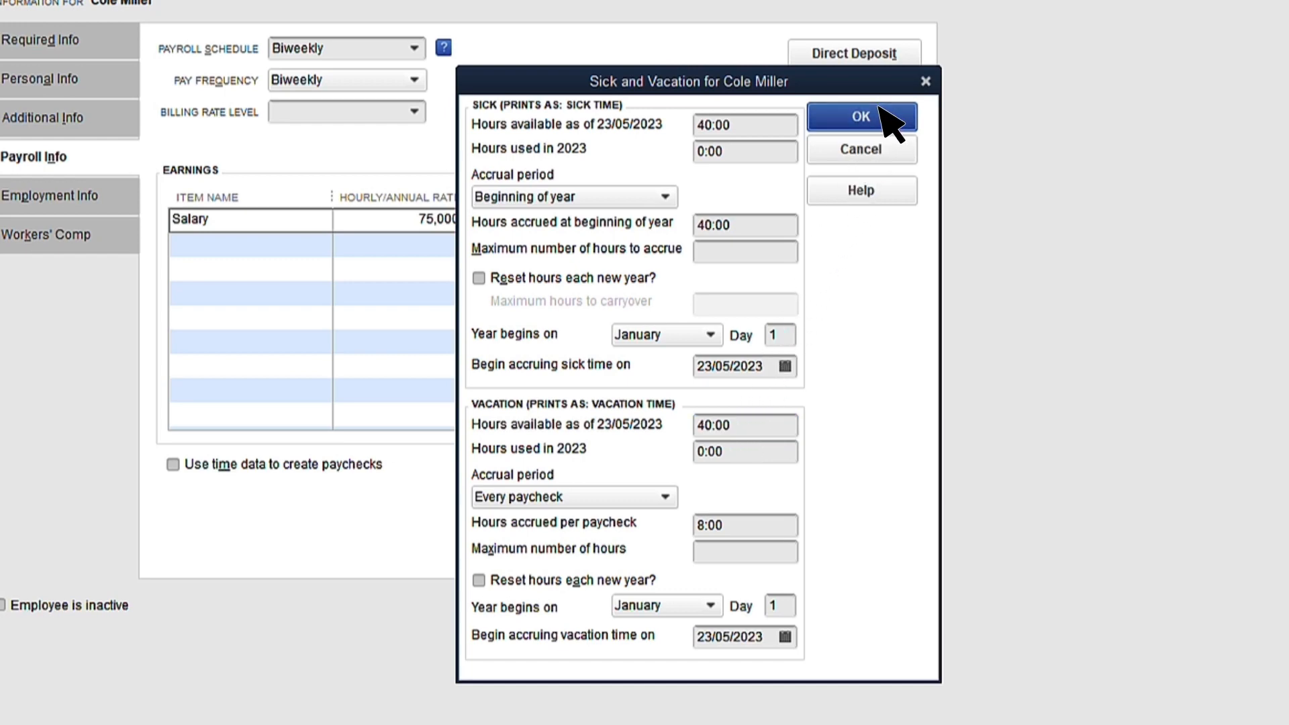
{"action": "left_click", "coordinate": [860, 116]}
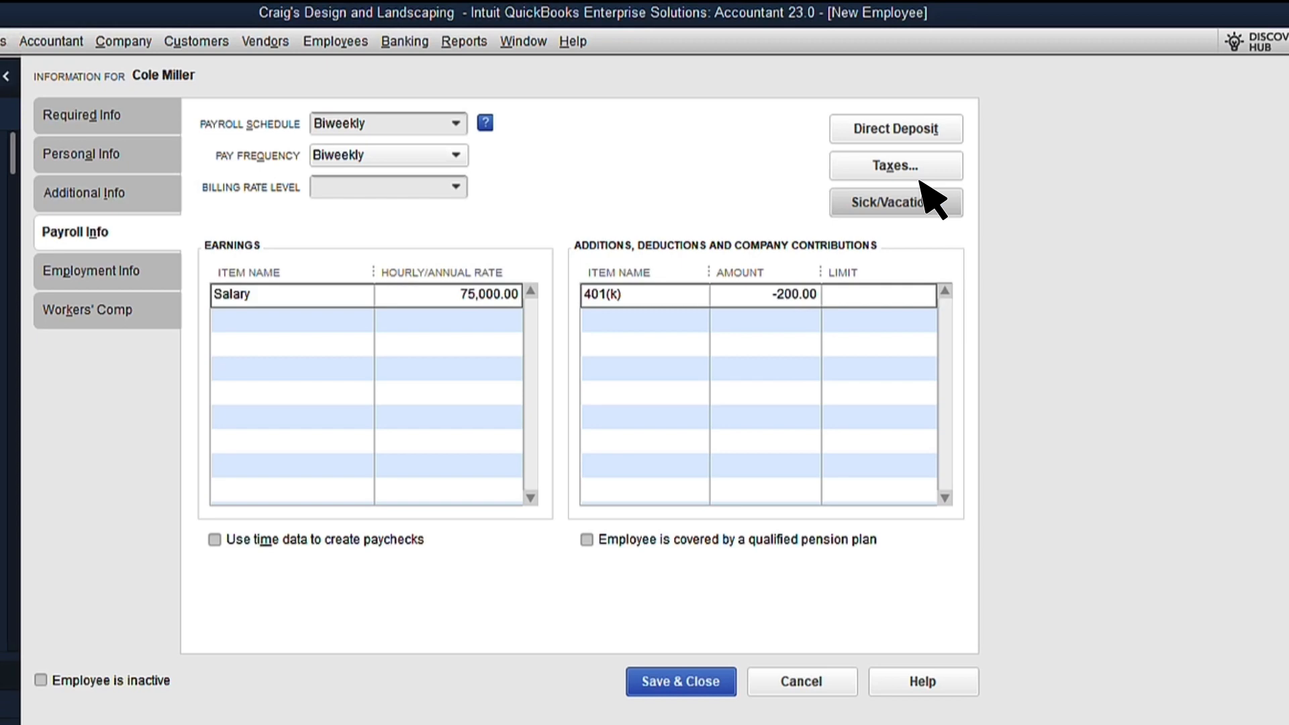
Step: Assign workers' comp code 1234 - Fall on job and Save & Close the employee
{"action": "left_click", "coordinate": [91, 270]}
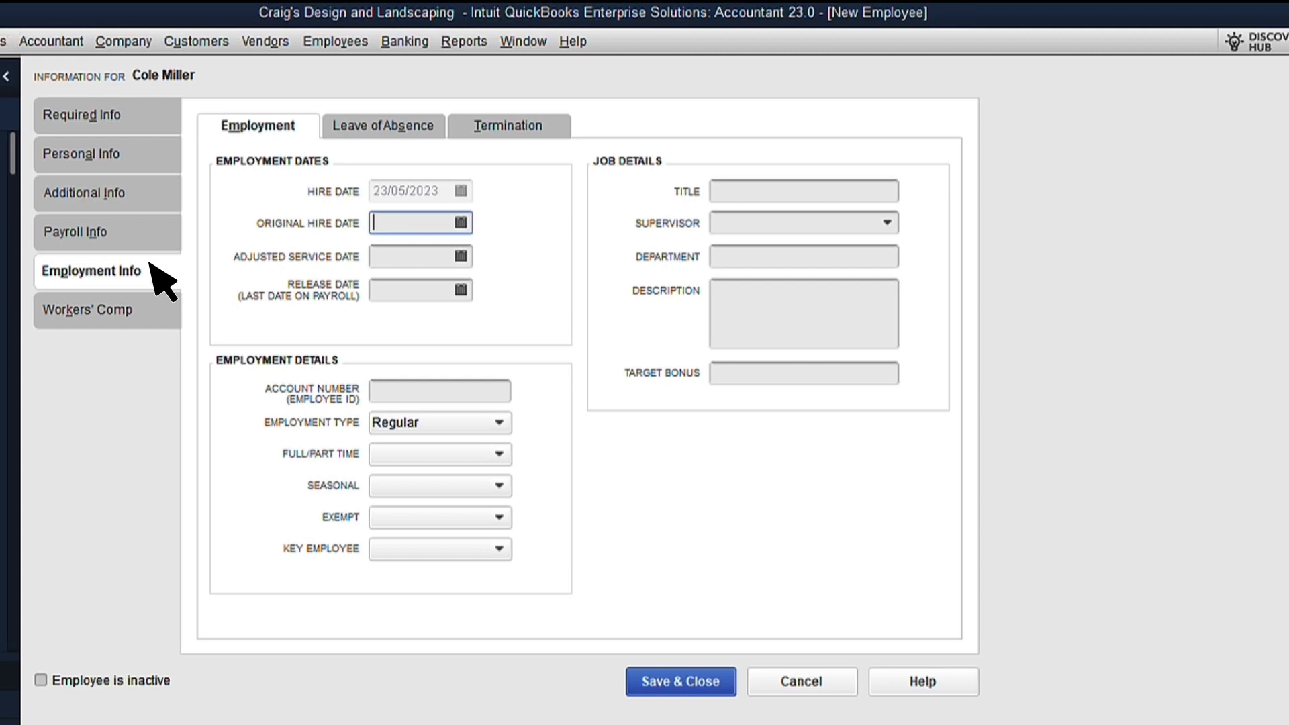
{"action": "left_click", "coordinate": [87, 311]}
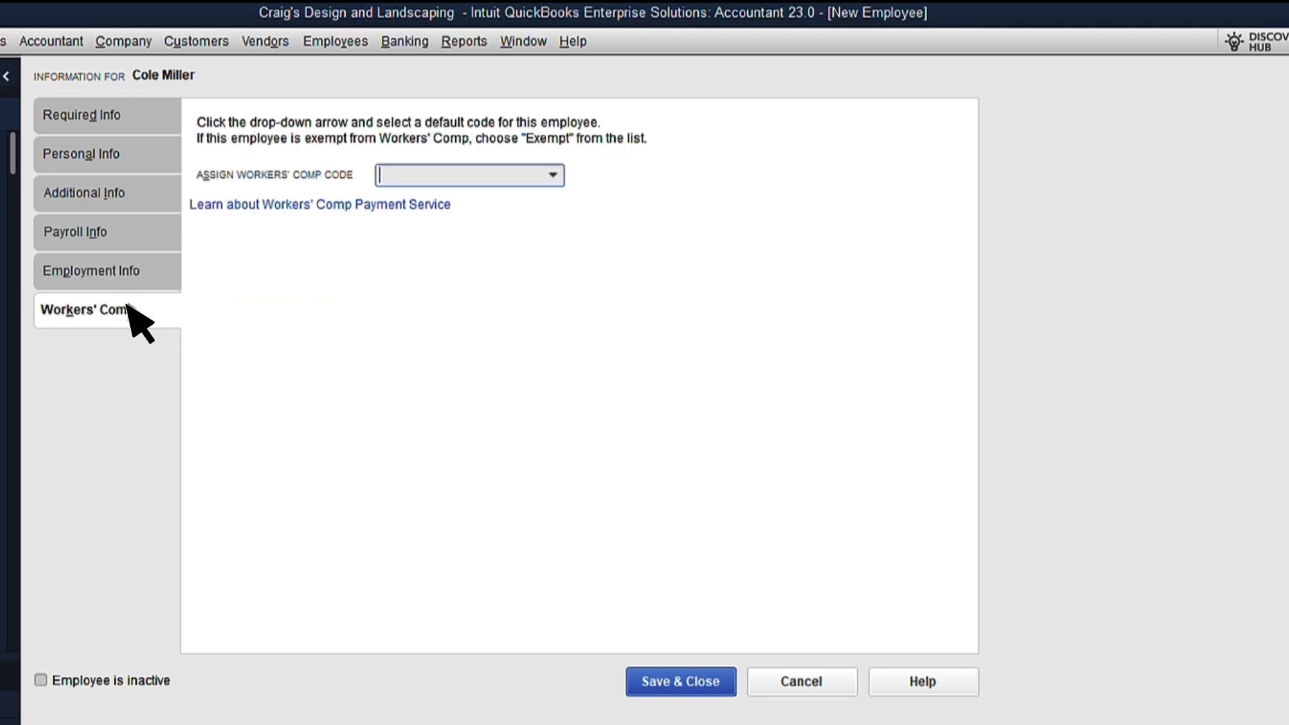
{"action": "left_click", "coordinate": [552, 175]}
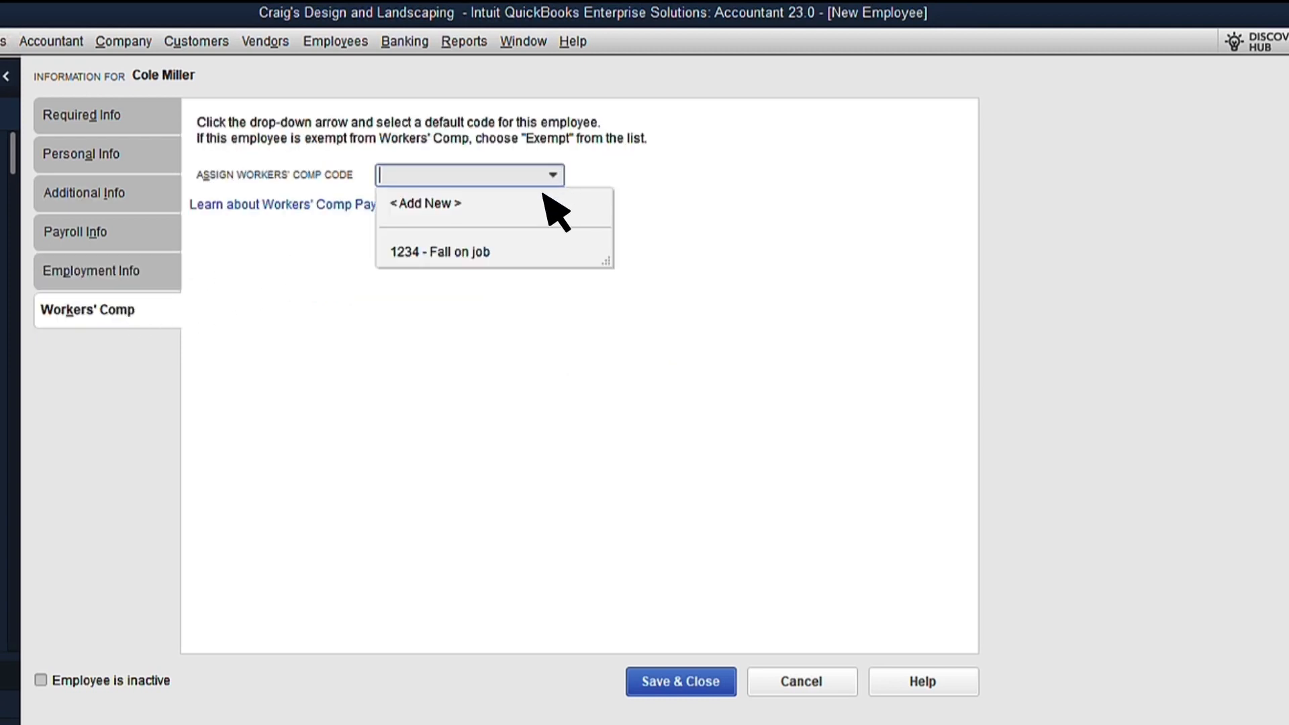
{"action": "left_click", "coordinate": [439, 252]}
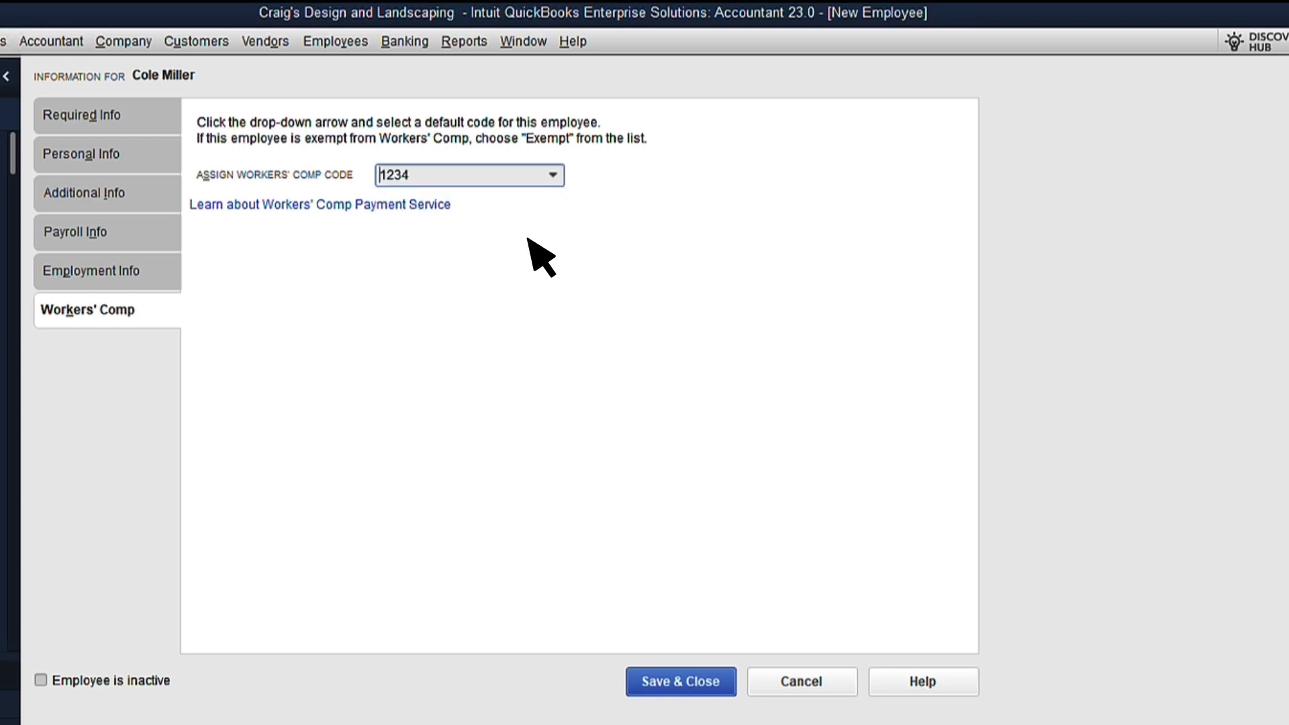
{"action": "mouse_move", "coordinate": [590, 190]}
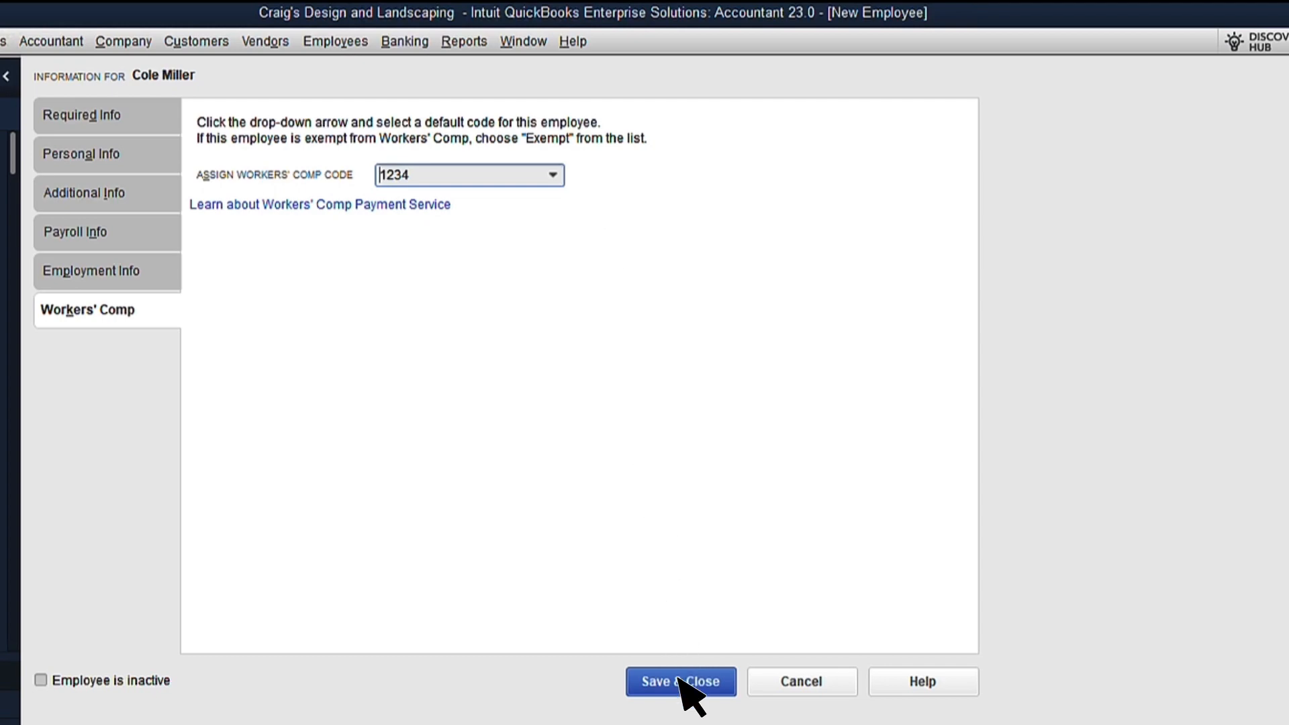
{"action": "left_click", "coordinate": [681, 681]}
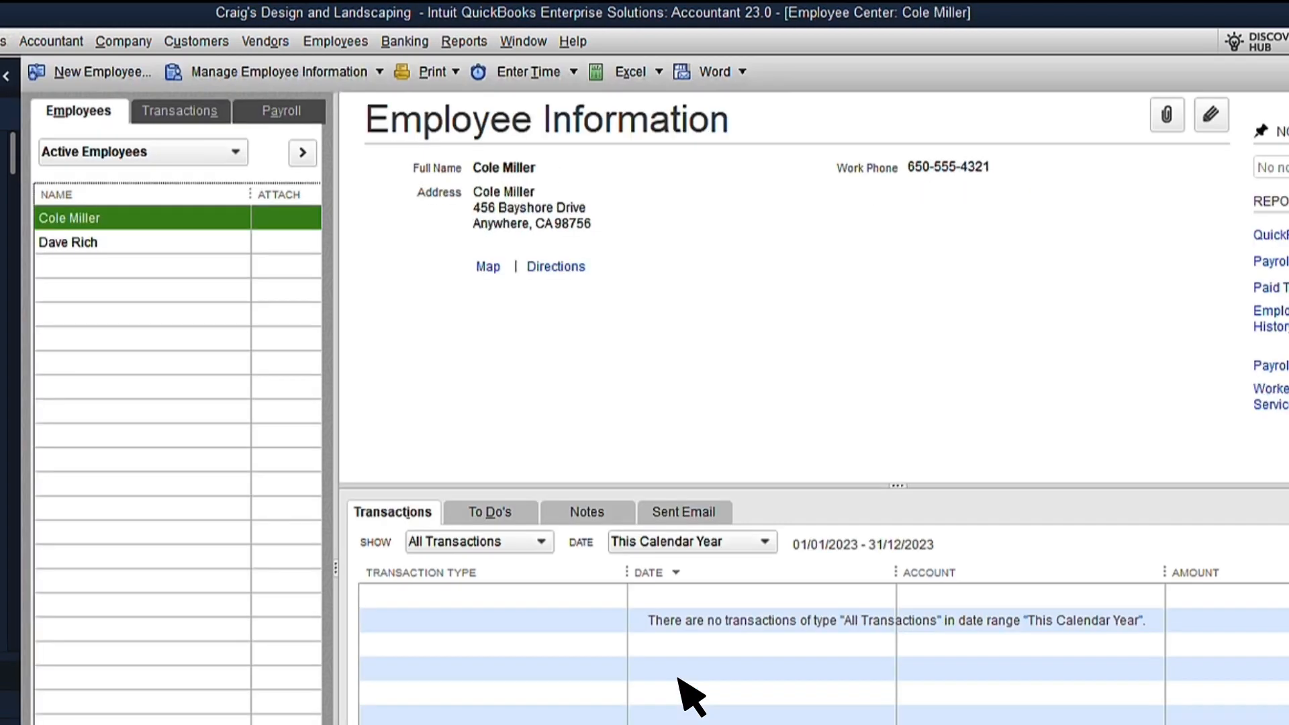